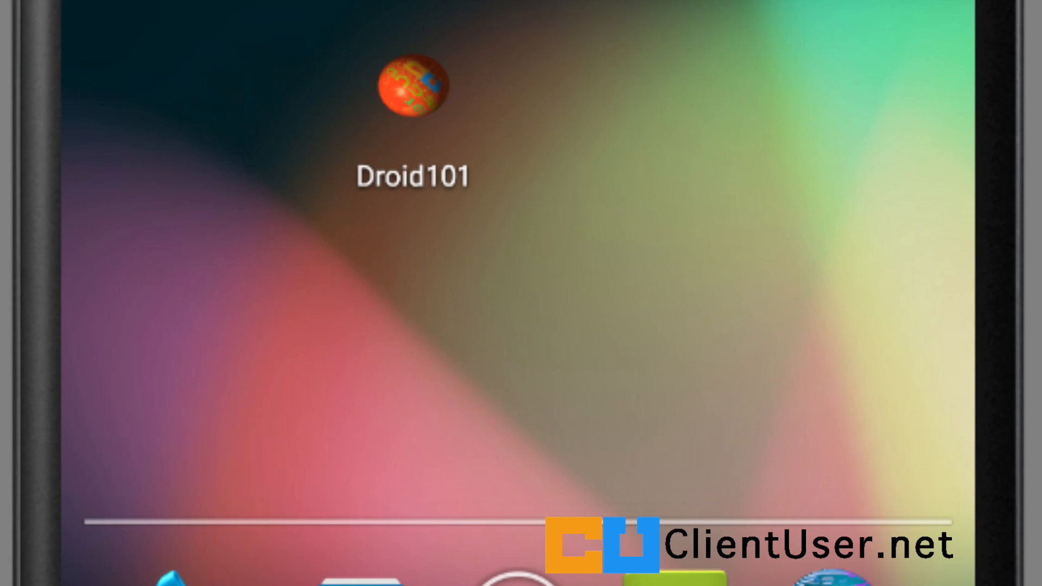
mouse_move(475, 173)
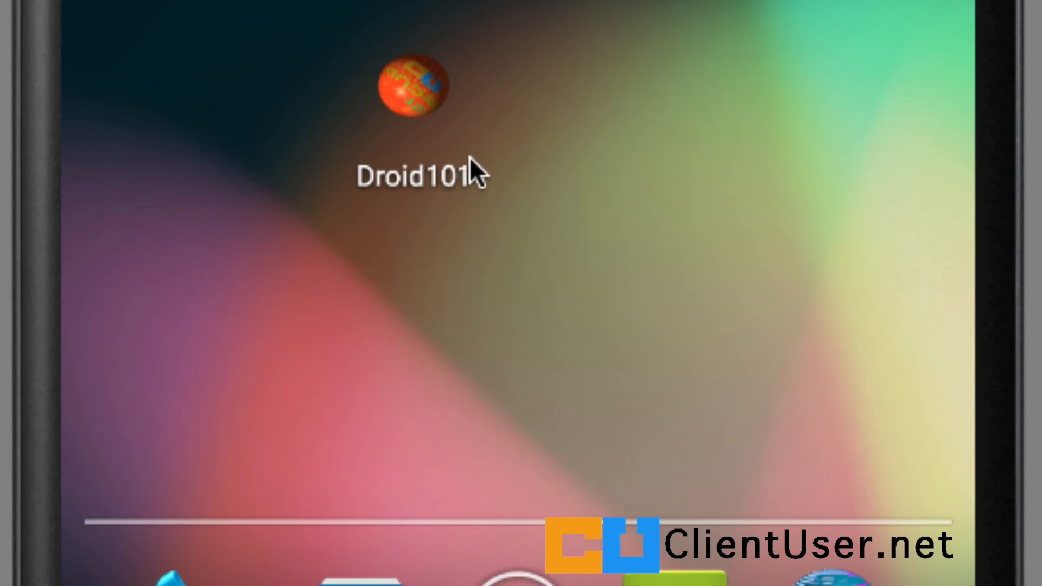
mouse_move(394, 141)
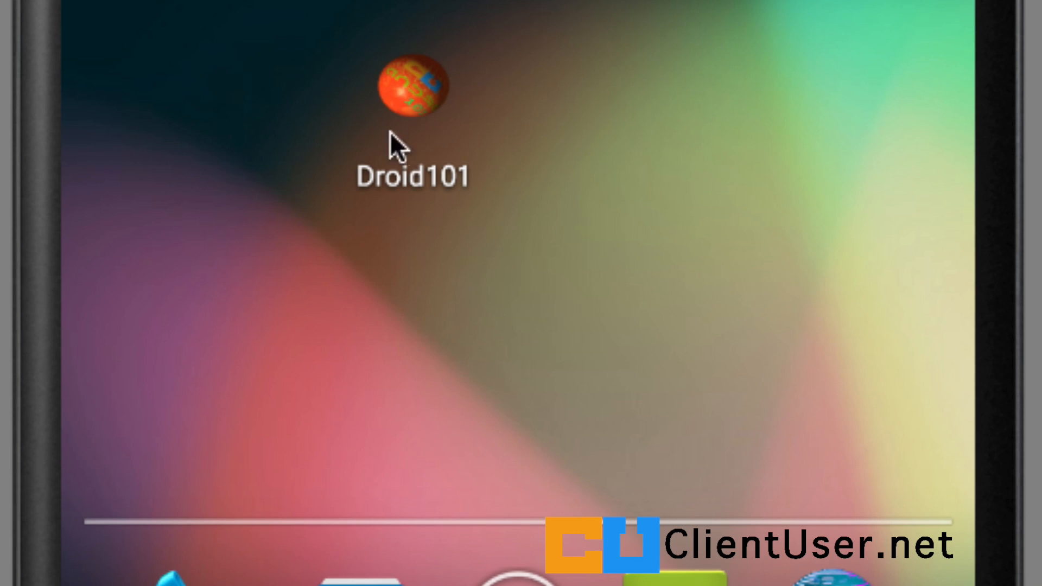
mouse_move(304, 195)
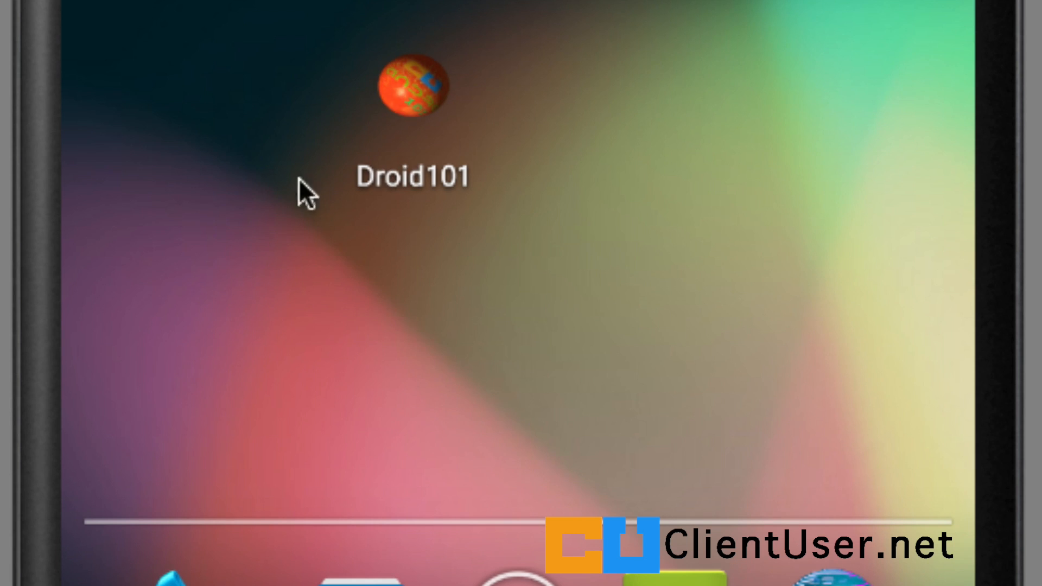
mouse_move(454, 113)
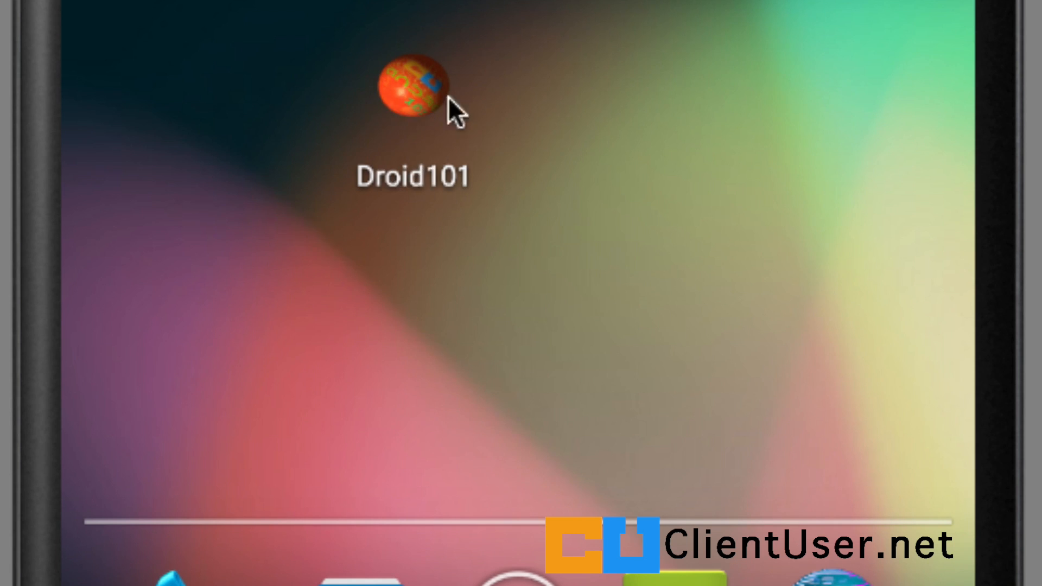
mouse_move(408, 81)
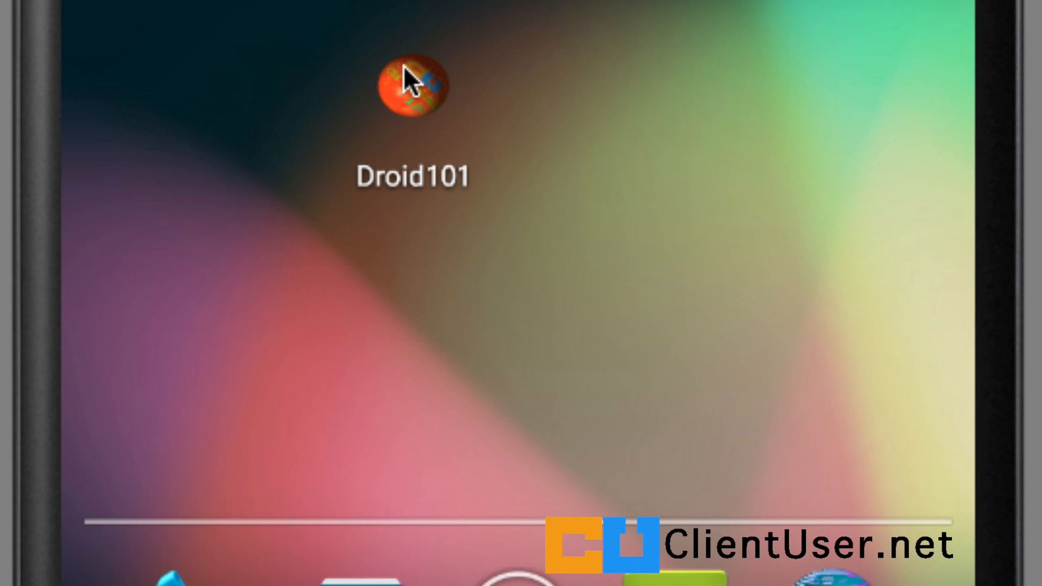
mouse_move(547, 412)
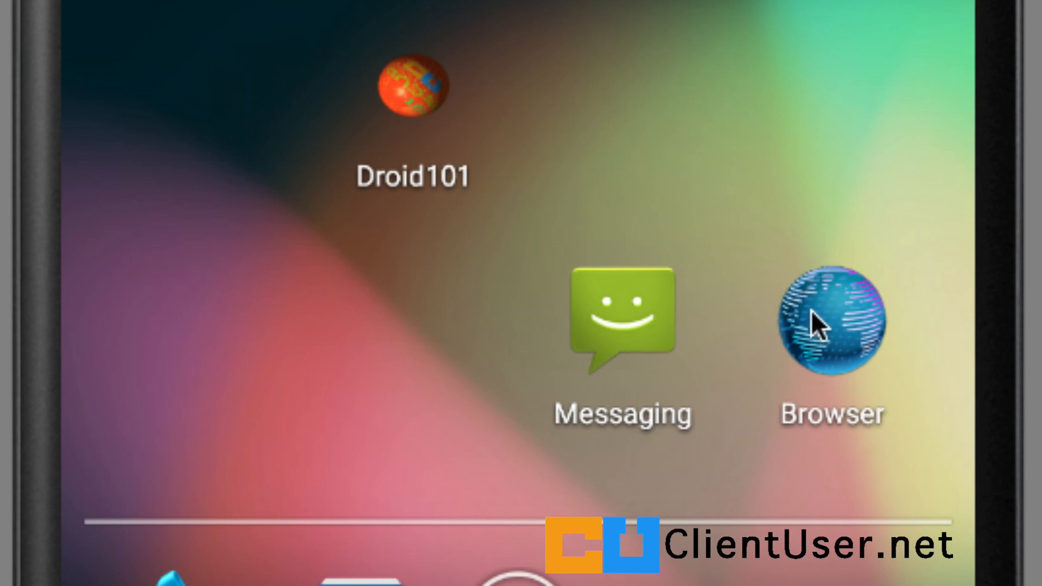
mouse_move(868, 335)
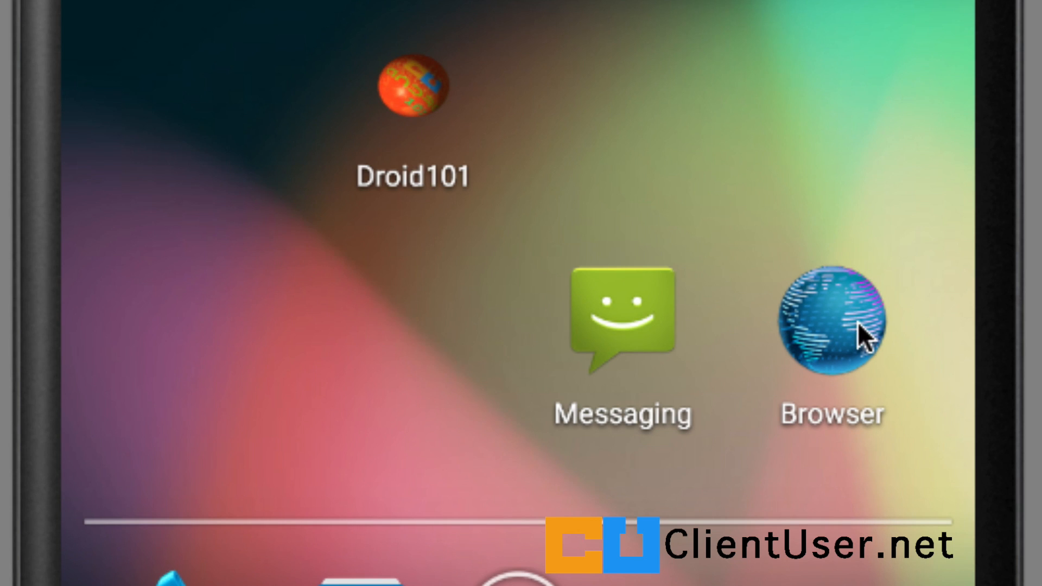
mouse_move(507, 93)
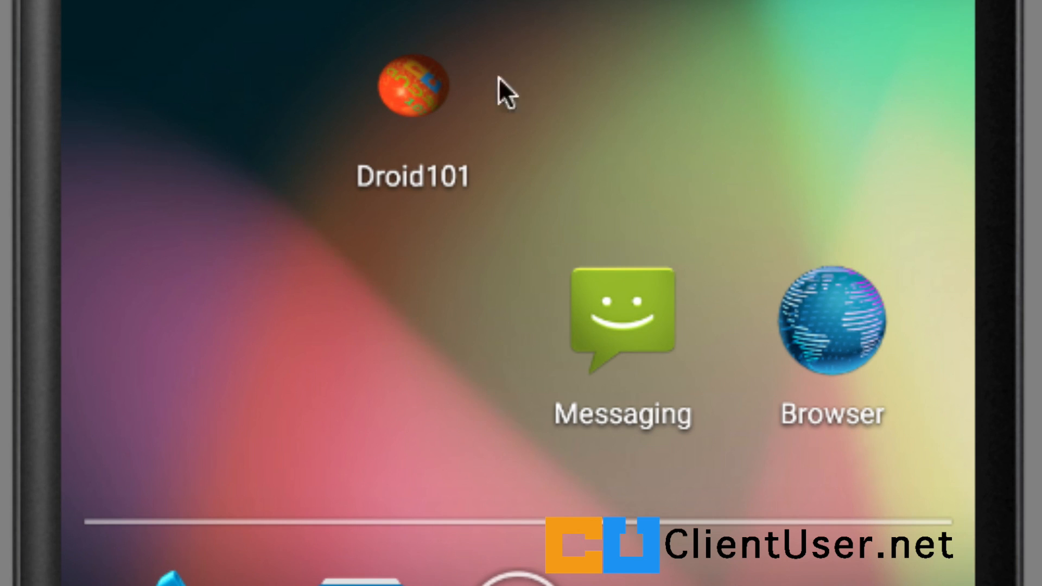
mouse_move(365, 119)
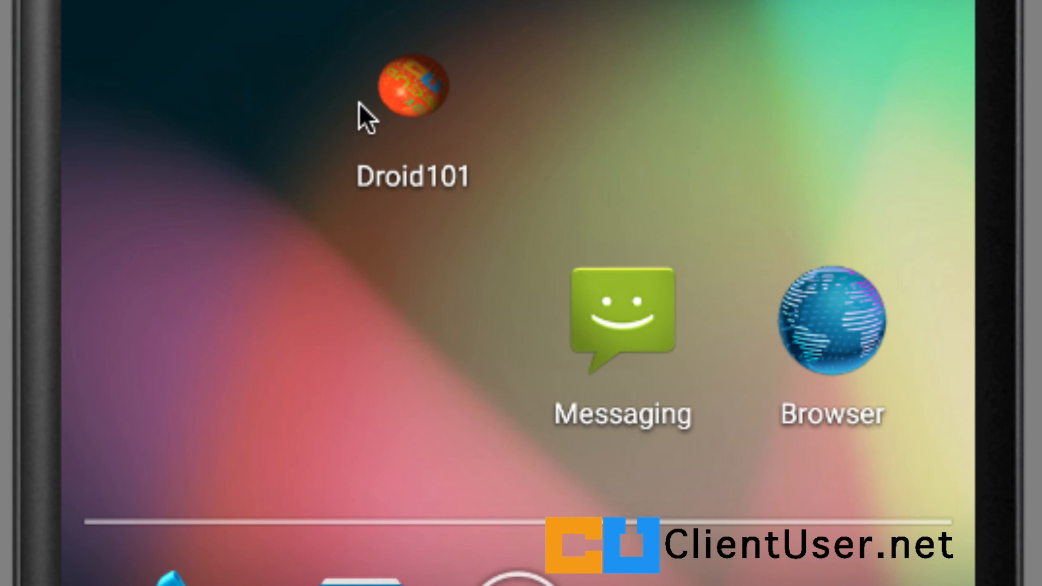
mouse_move(419, 124)
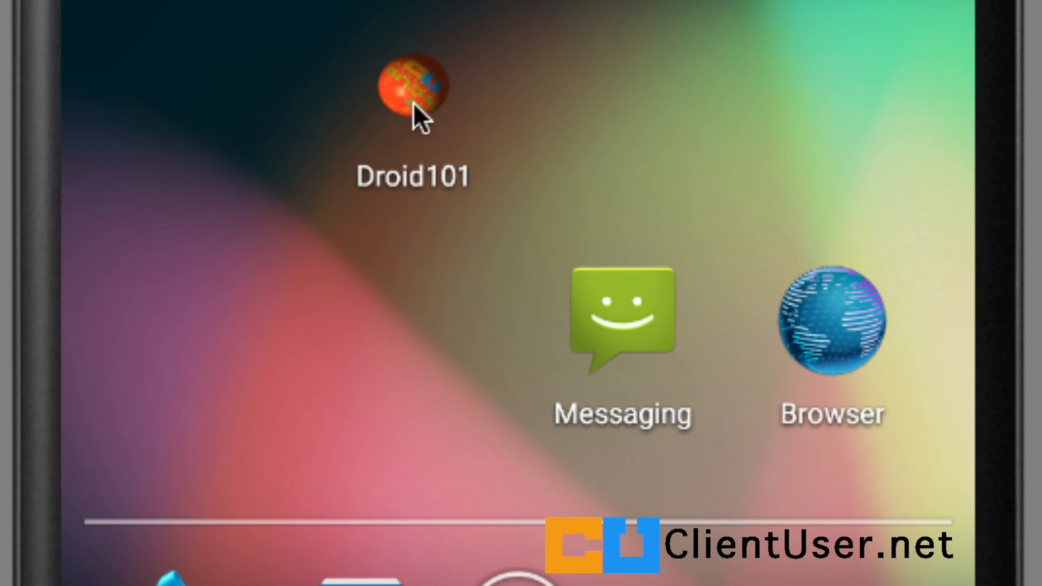
mouse_move(658, 266)
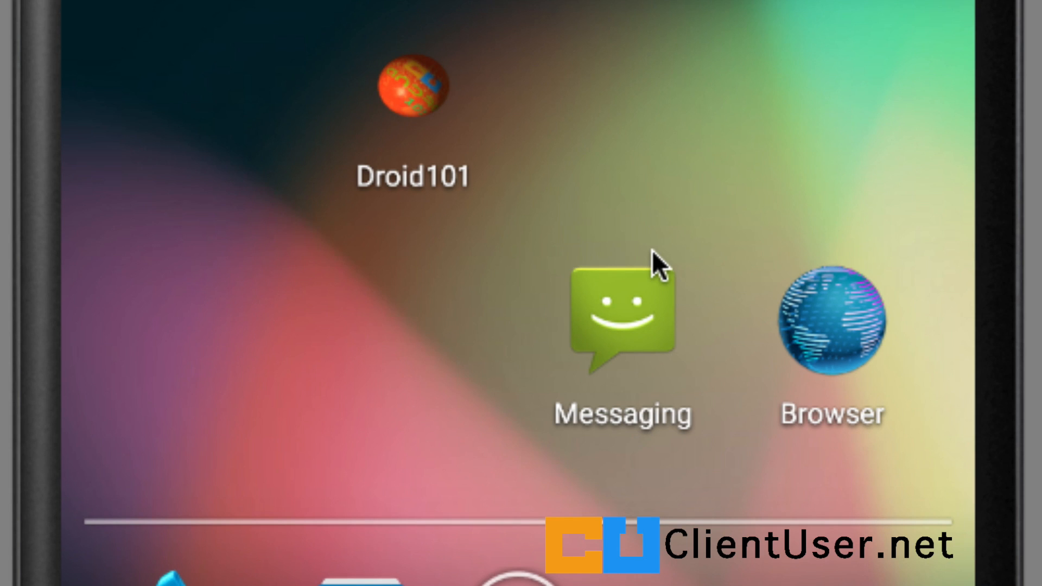
click(832, 329)
text(www.)
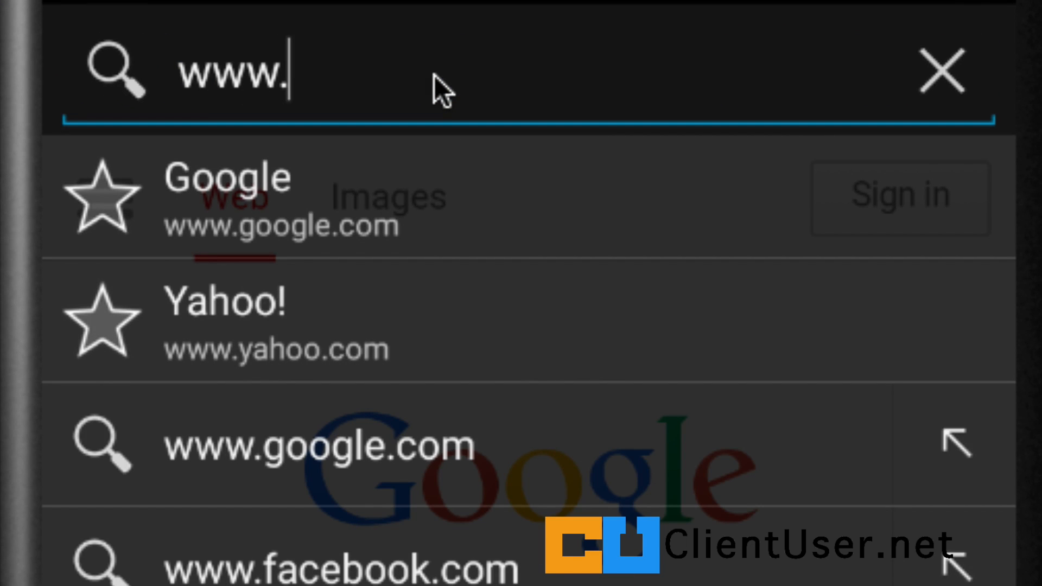
text(c)
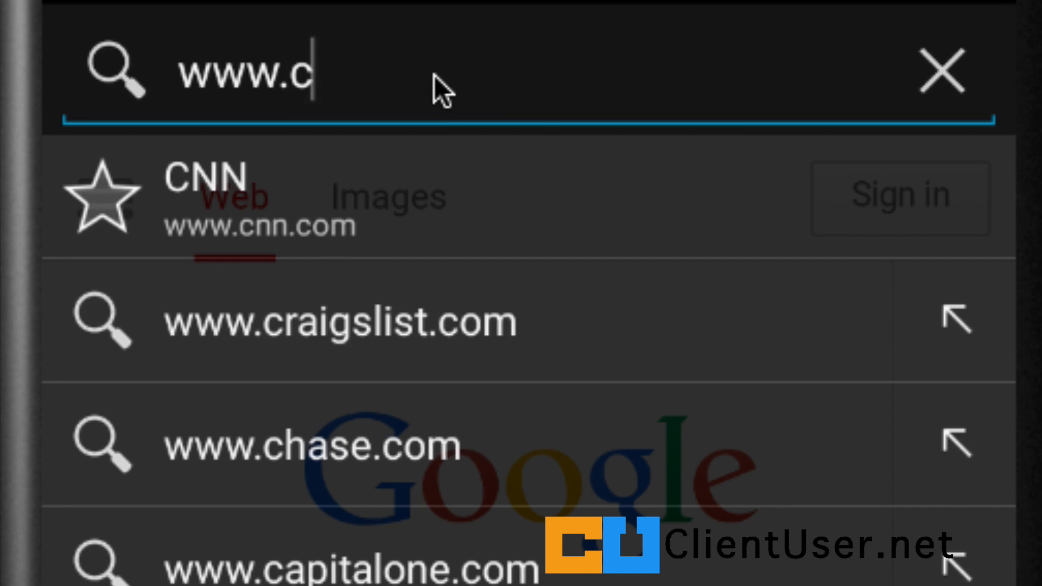
text(lientuser)
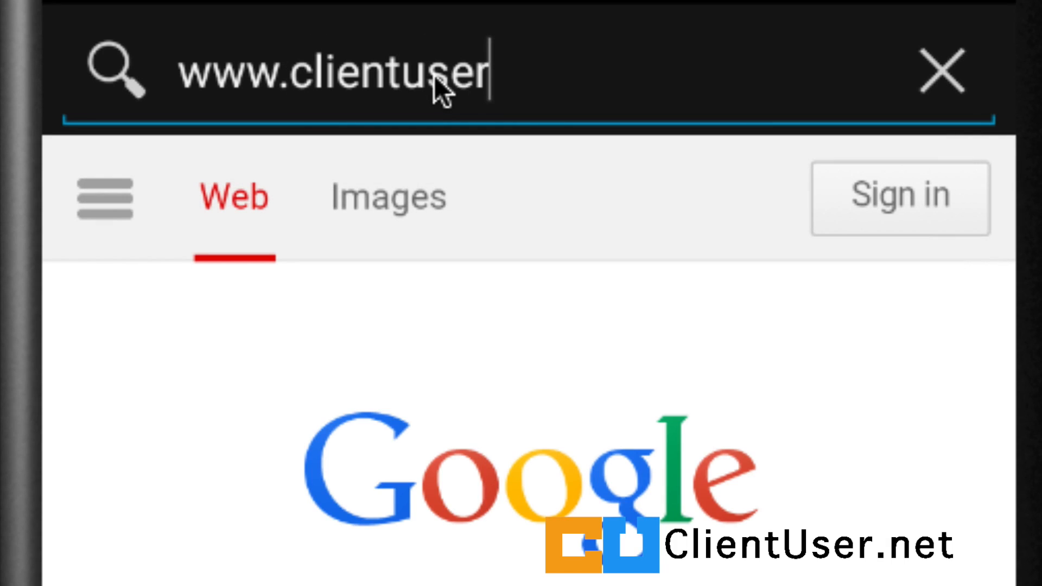
text(.net)
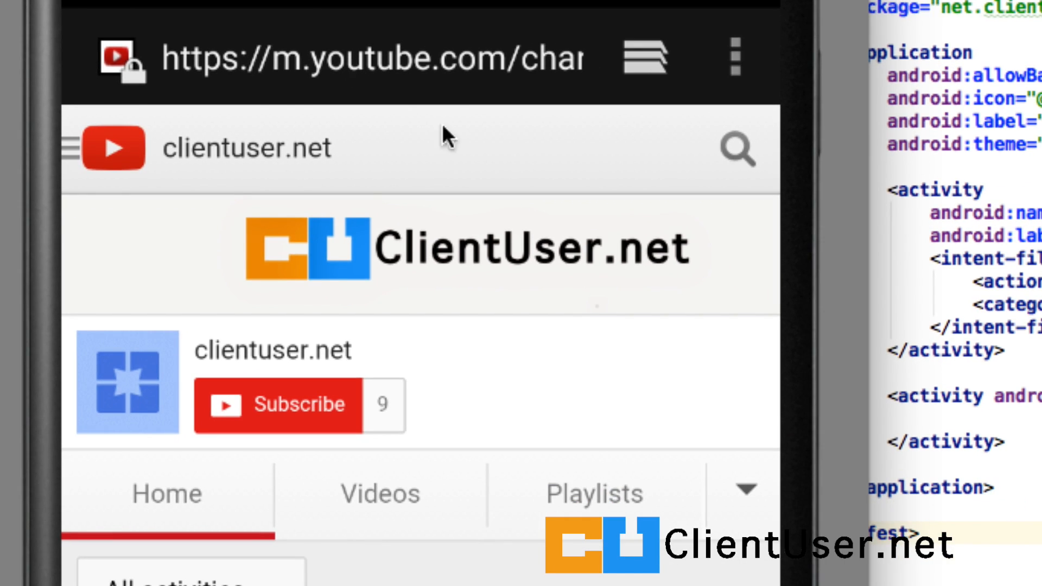
mouse_move(723, 99)
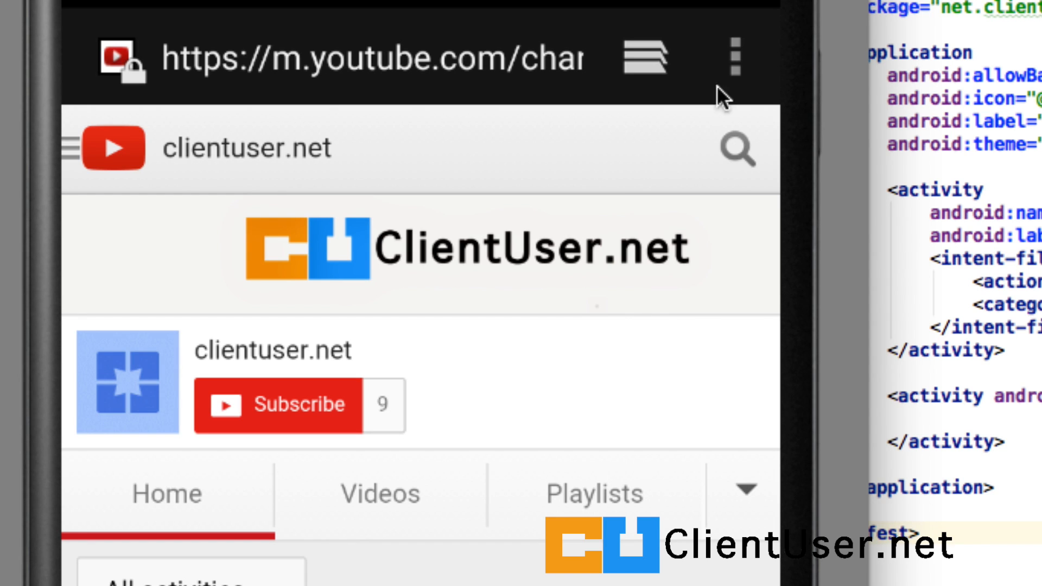
- Share the clientuser.net page to Messaging from the overflow menu's Share page option
click(733, 57)
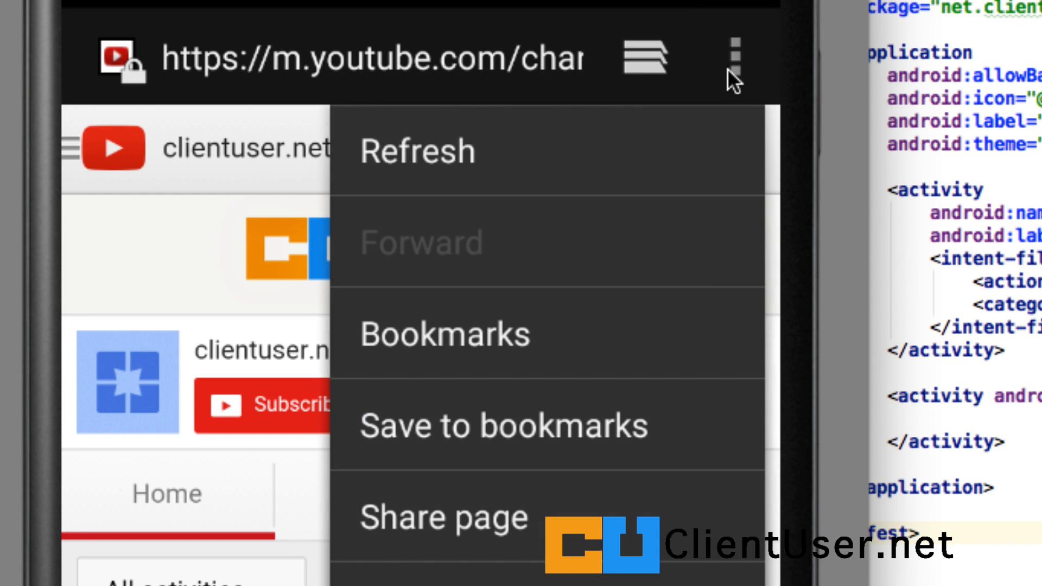
mouse_move(514, 533)
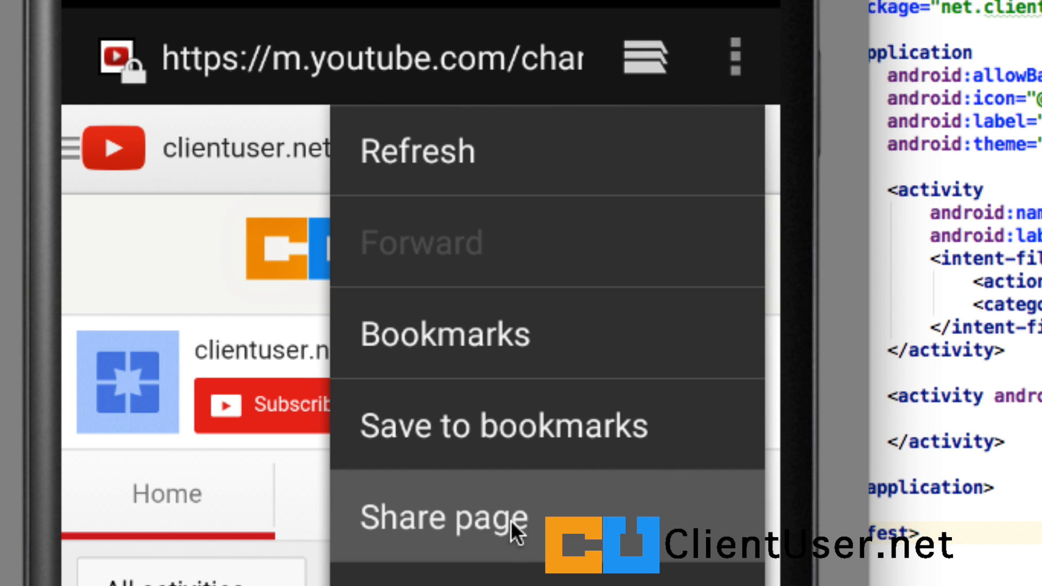
click(444, 518)
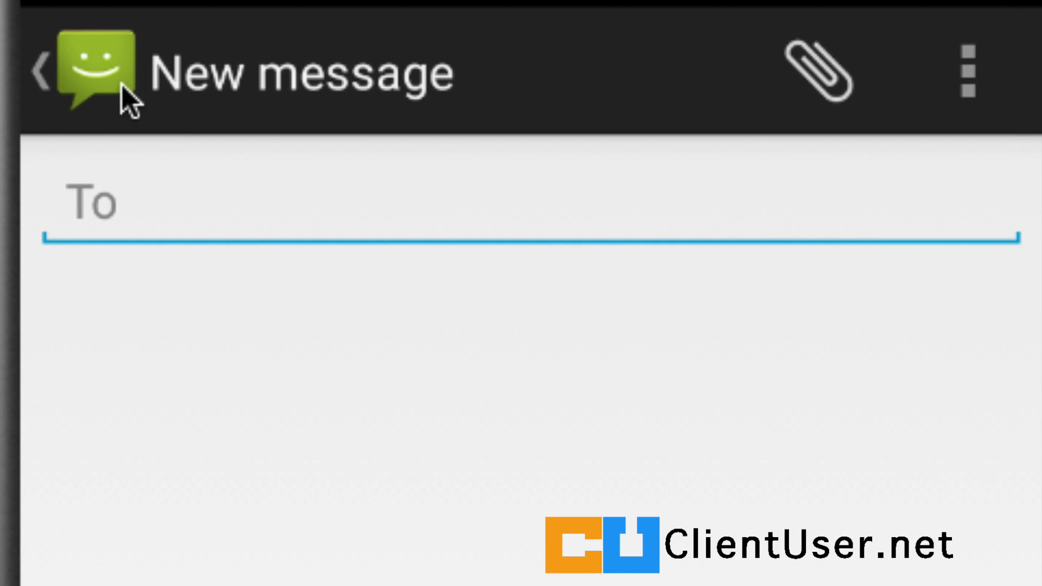
mouse_move(90, 237)
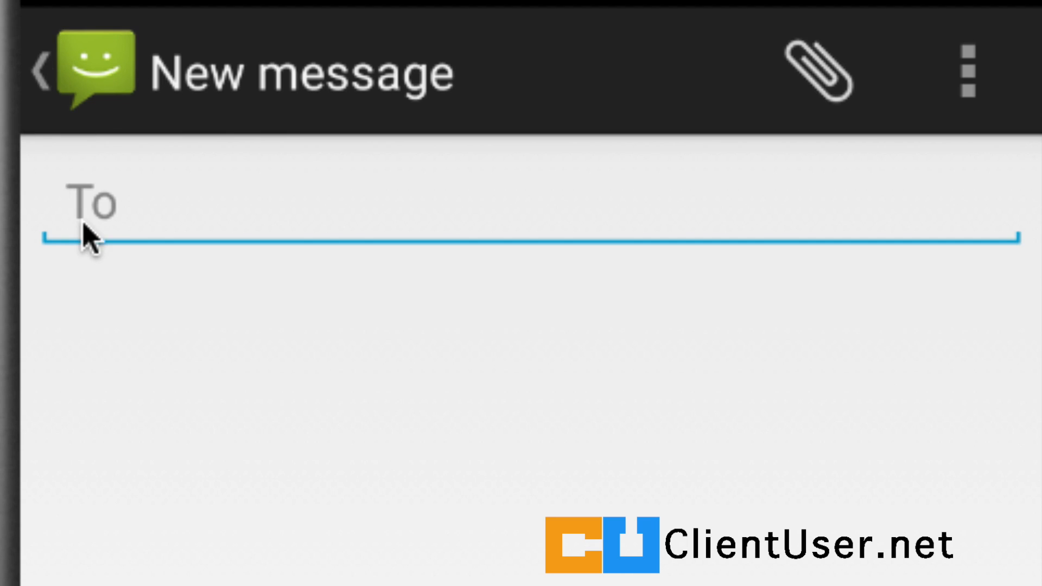
mouse_move(100, 63)
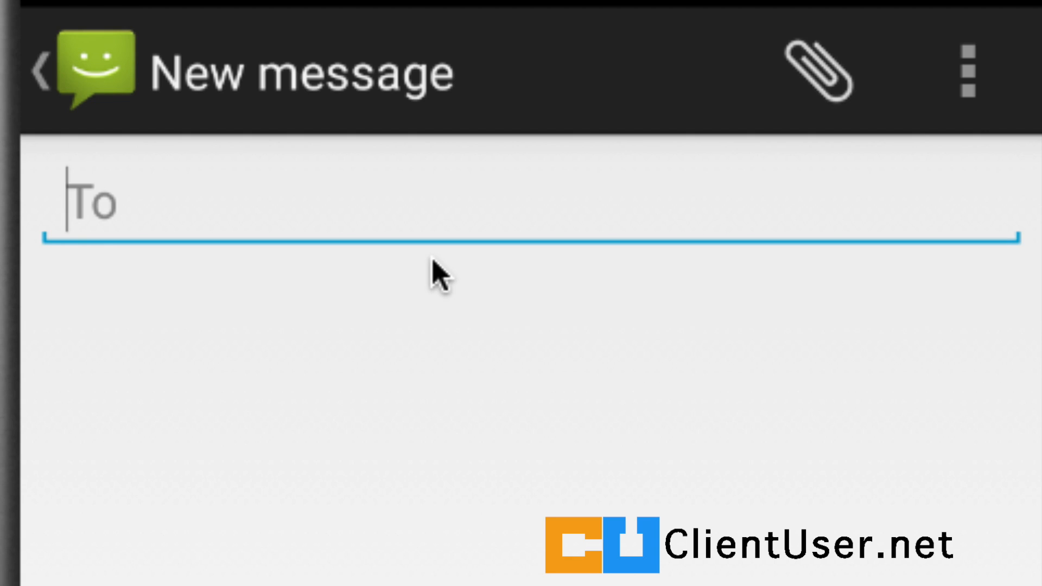
mouse_move(439, 275)
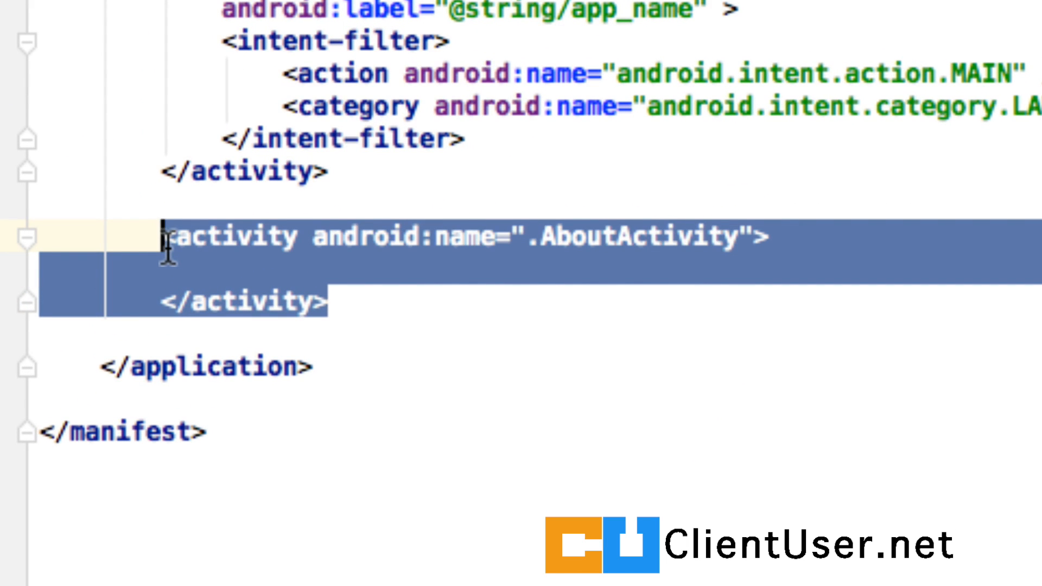
- Start typing an <intent-filter tag right after AboutActivity's opening tag in the manifest
click(326, 172)
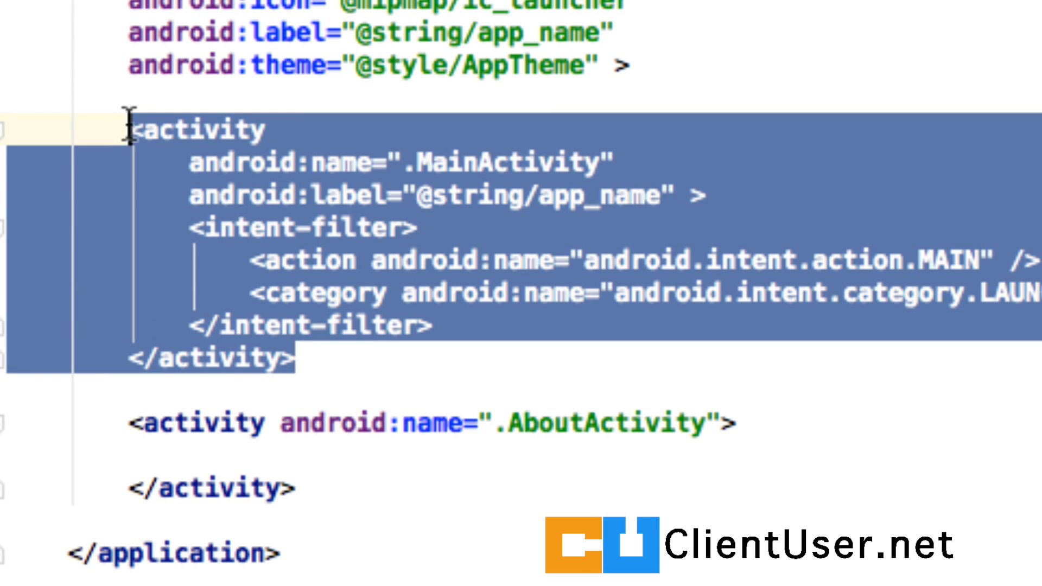
mouse_move(472, 423)
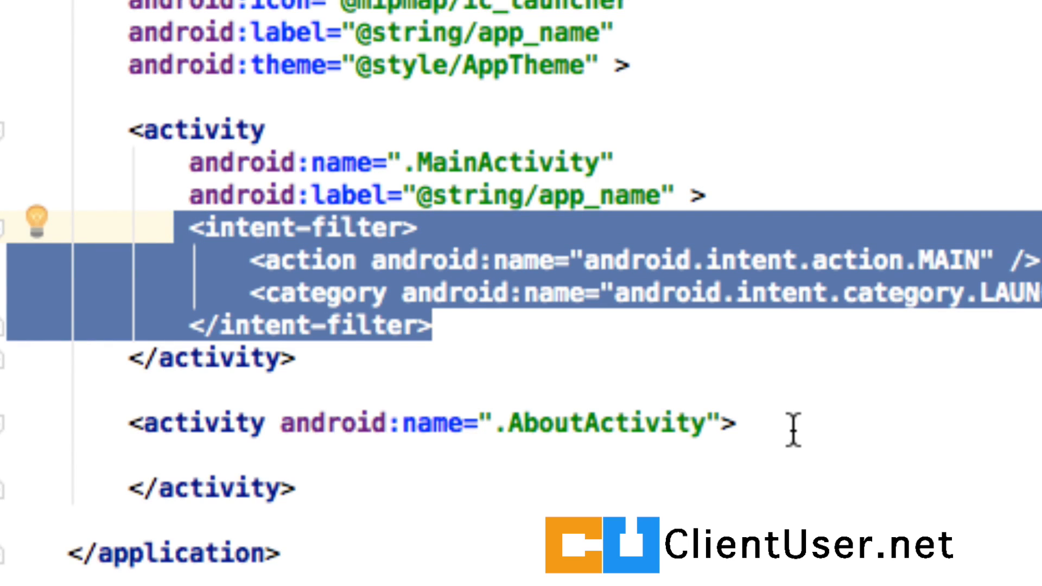
click(731, 422)
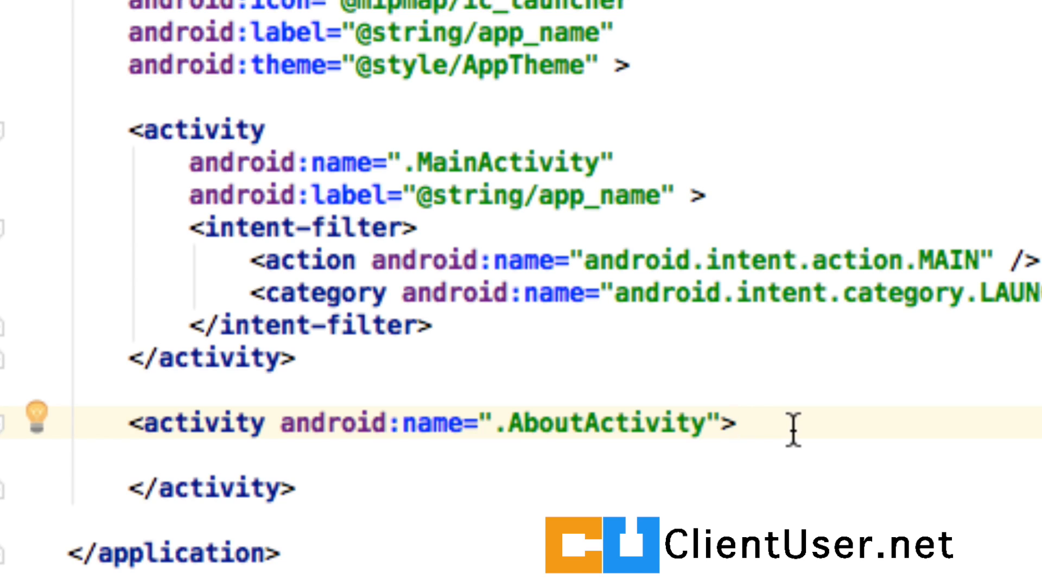
scroll(down, 3)
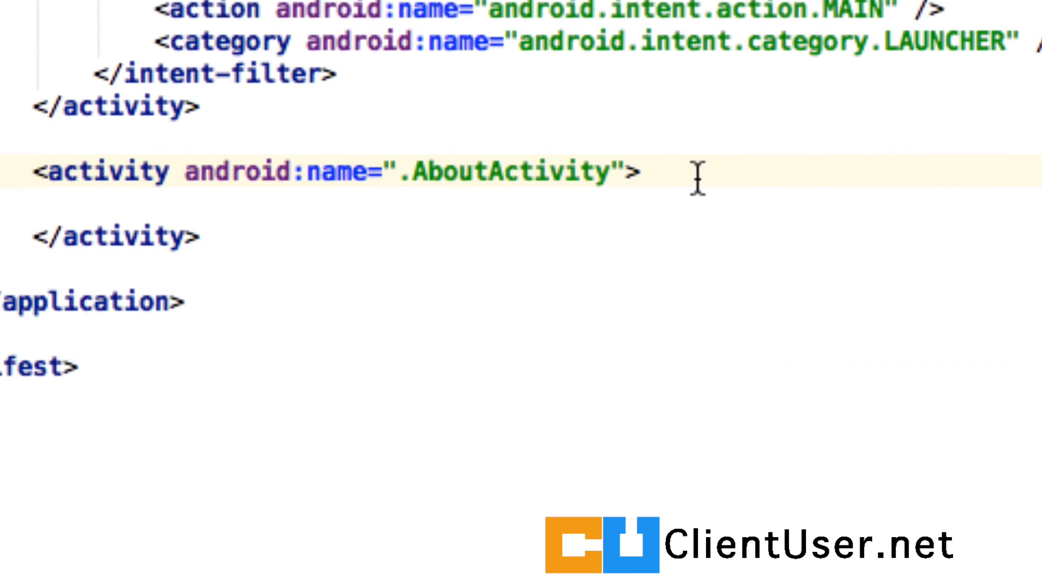
scroll(up, 3)
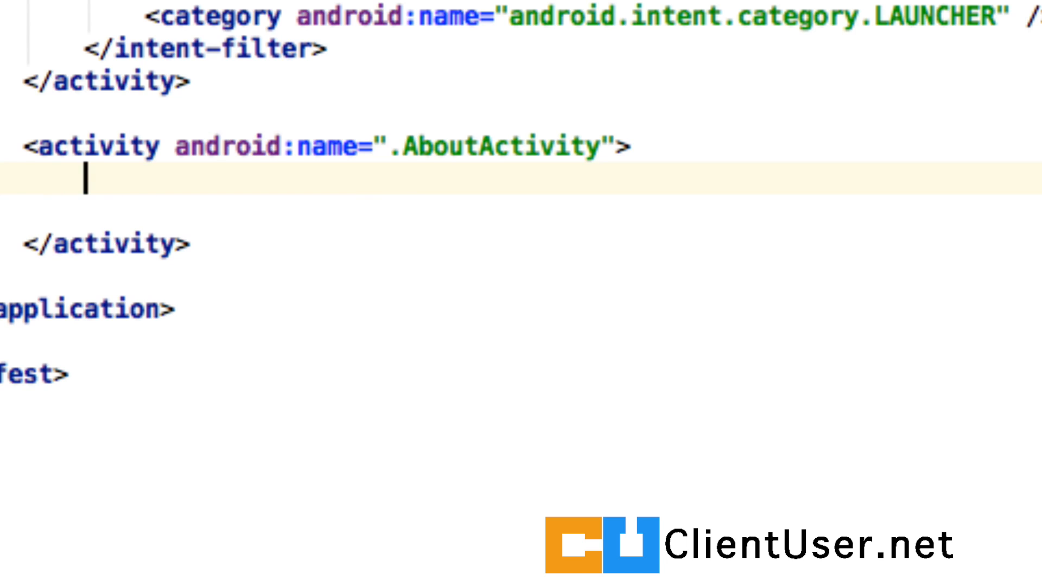
text(<)
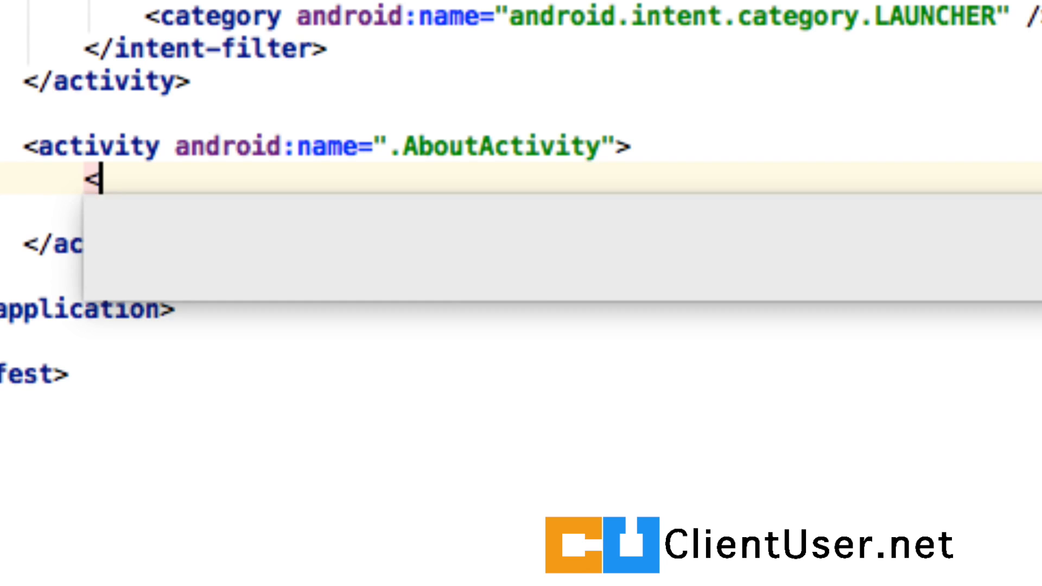
text(int)
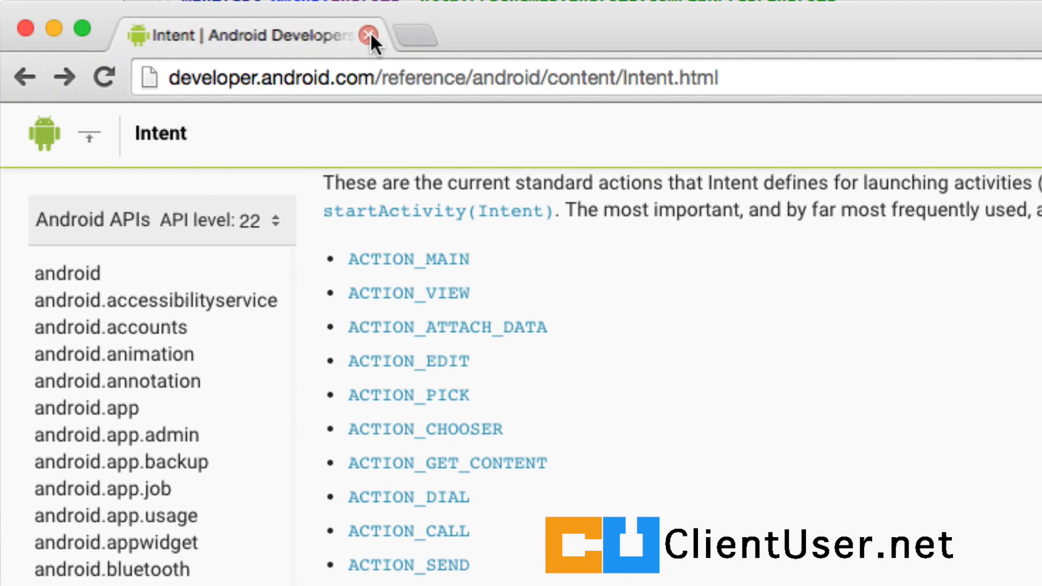
- Scroll the Intent reference's Standard Activity Actions list to locate ACTION_SEND
scroll(down, 3)
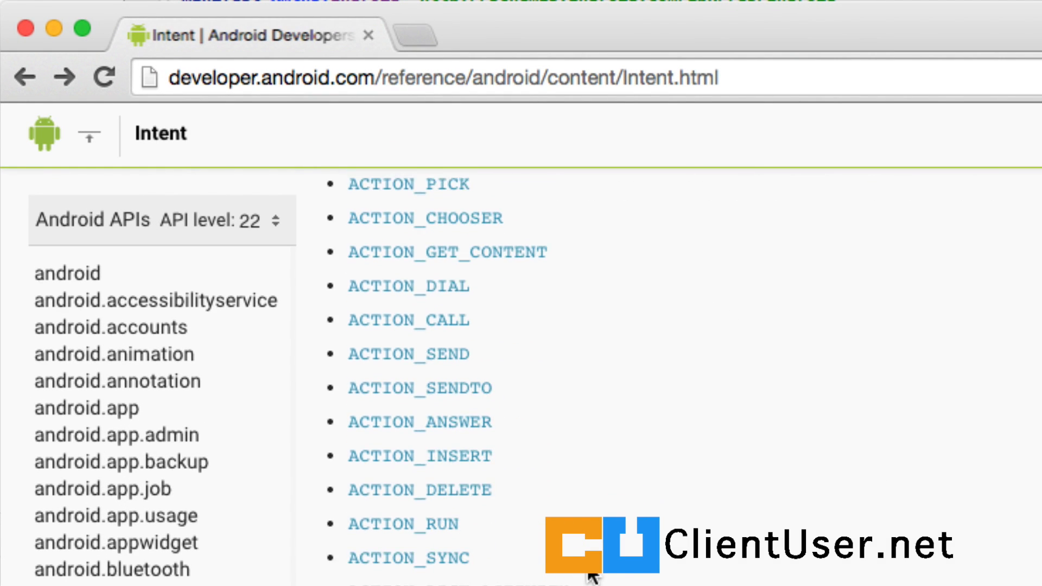
scroll(up, 3)
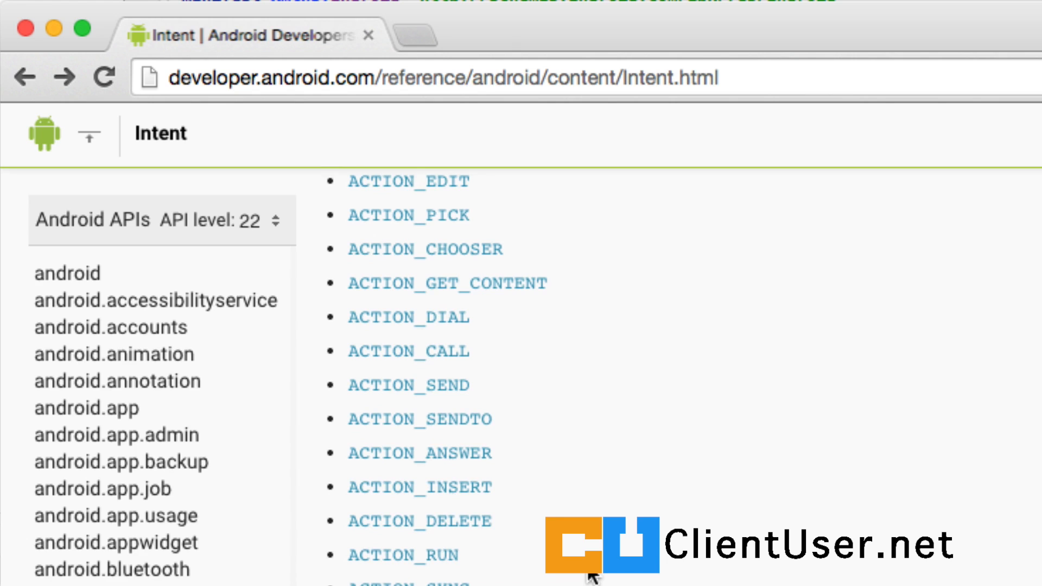
scroll(up, 3)
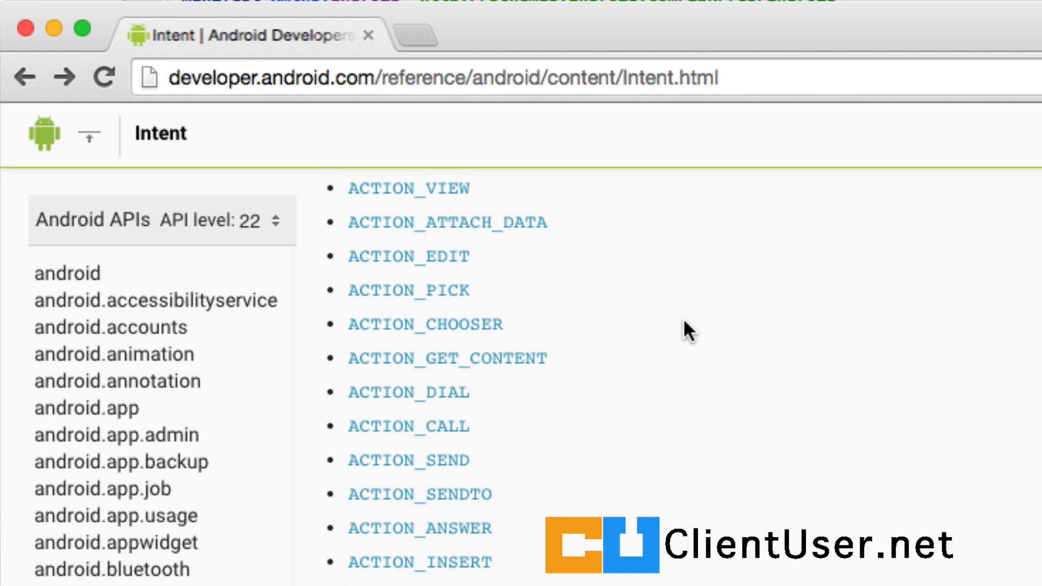
mouse_move(429, 583)
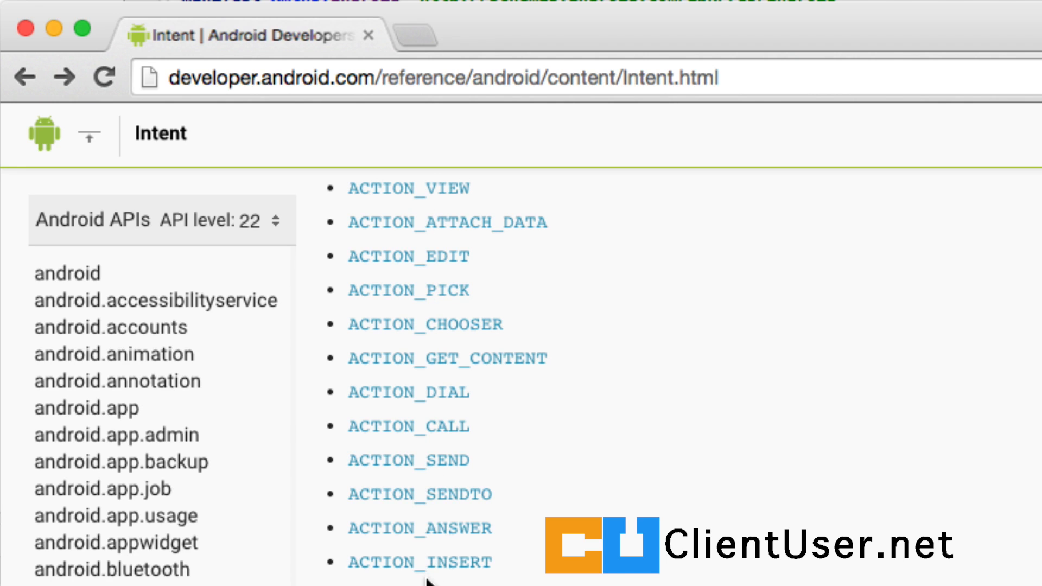
mouse_move(530, 498)
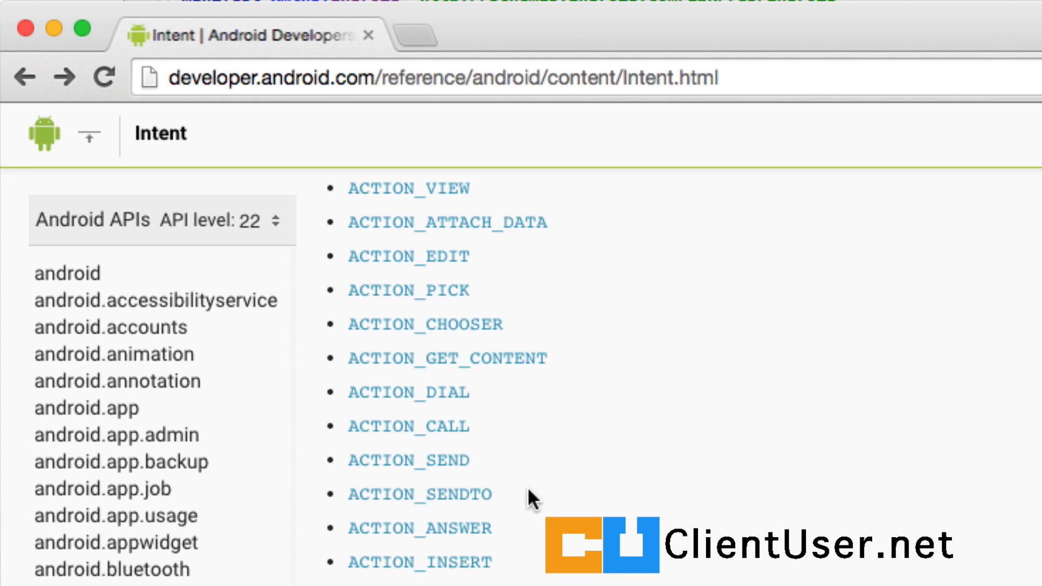
mouse_move(399, 461)
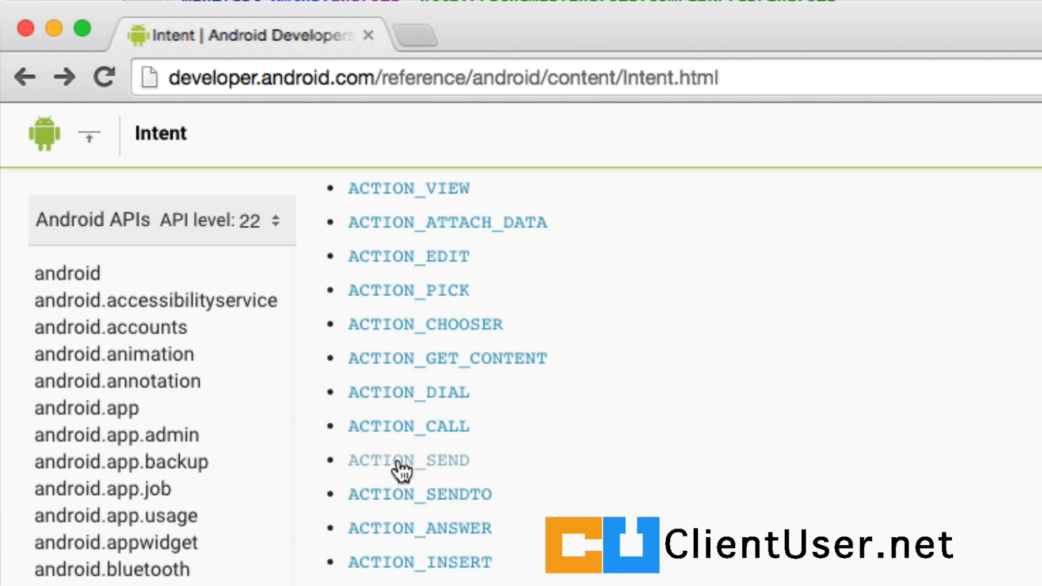
mouse_move(542, 58)
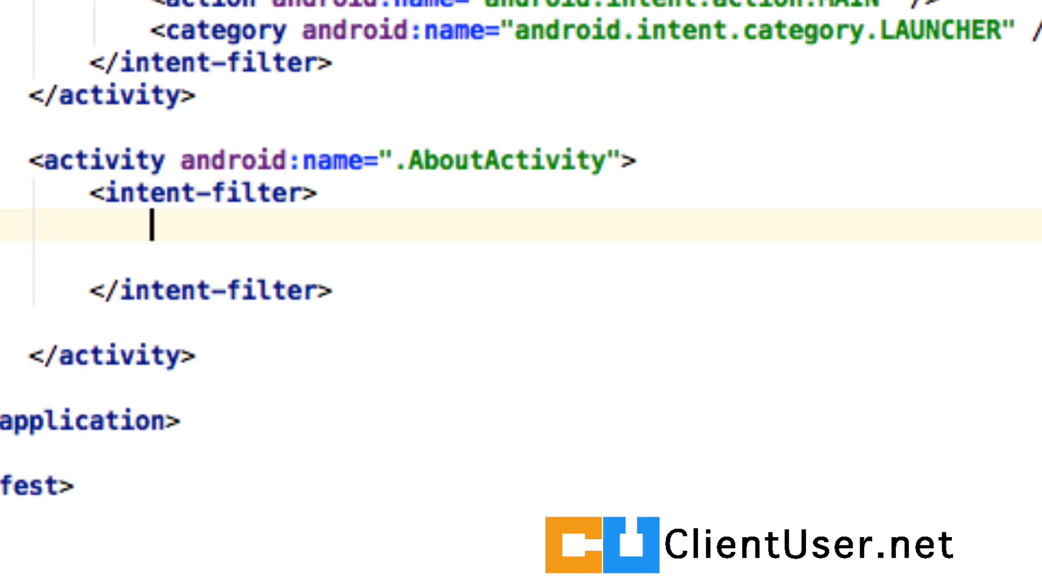
- Add an action tag named android.intent.action.SEND, then begin a category line below it
text(<action)
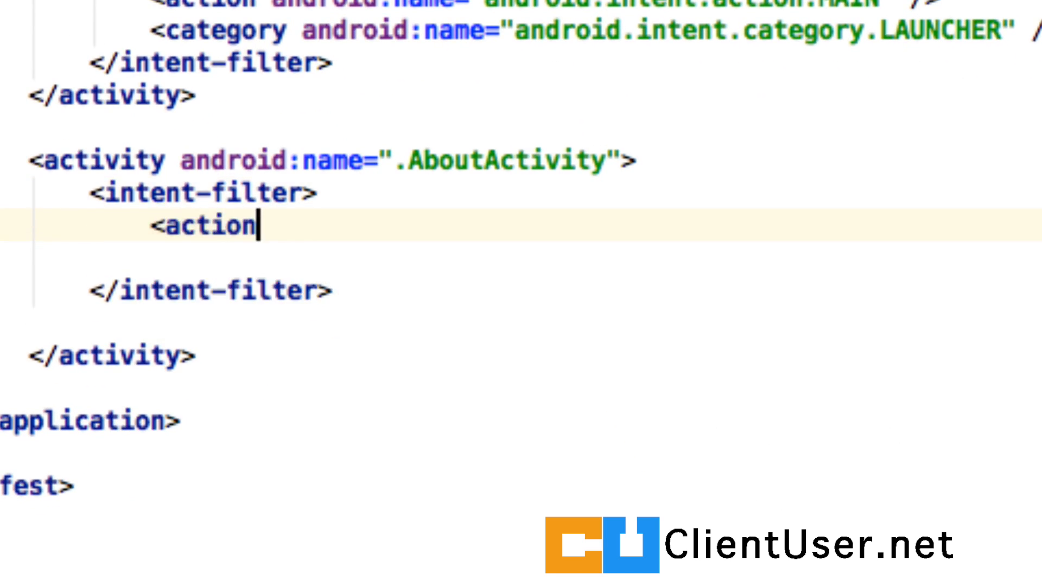
text(andri)
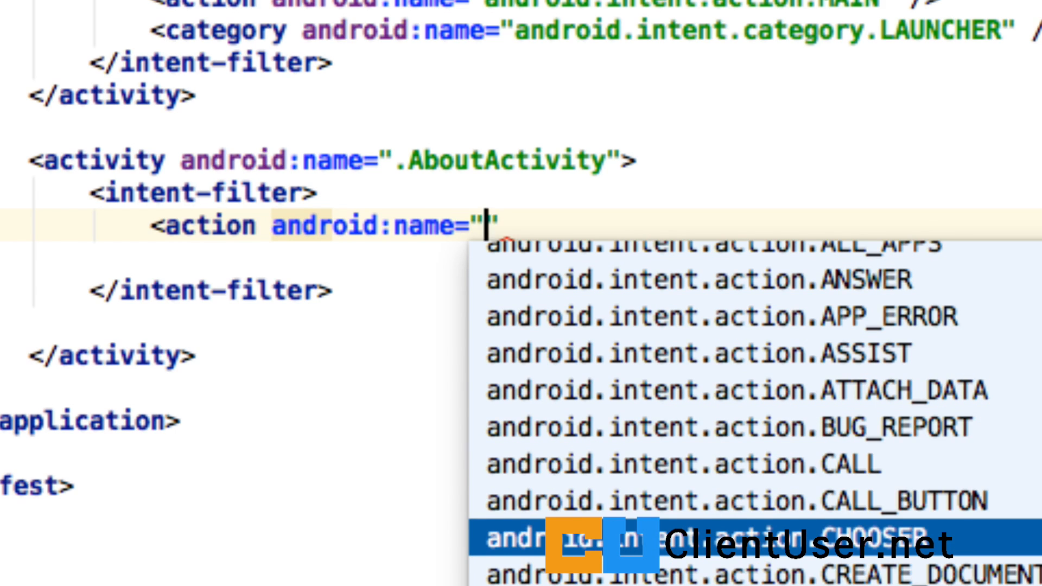
scroll(down, 3)
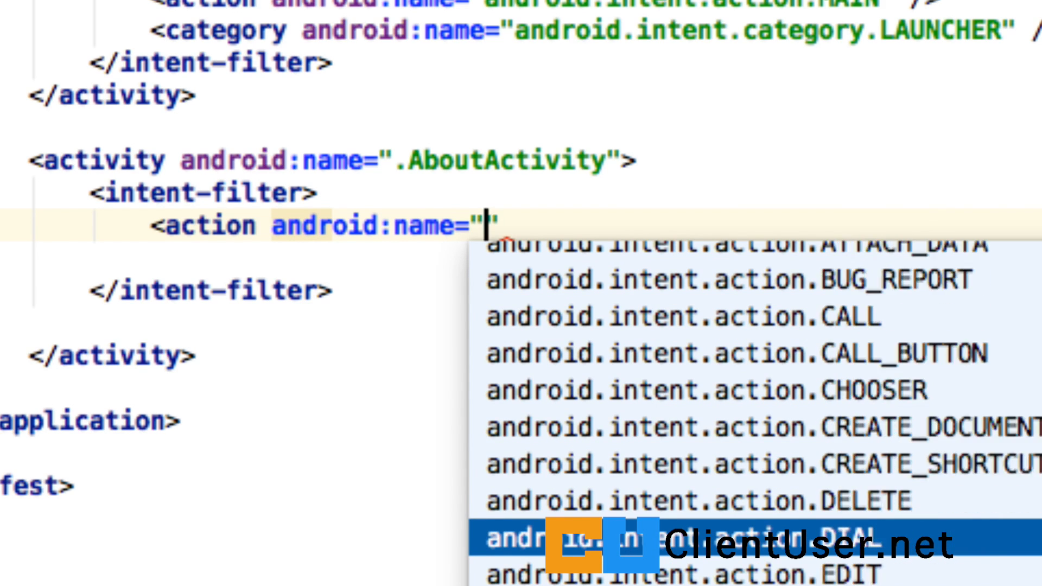
scroll(down, 3)
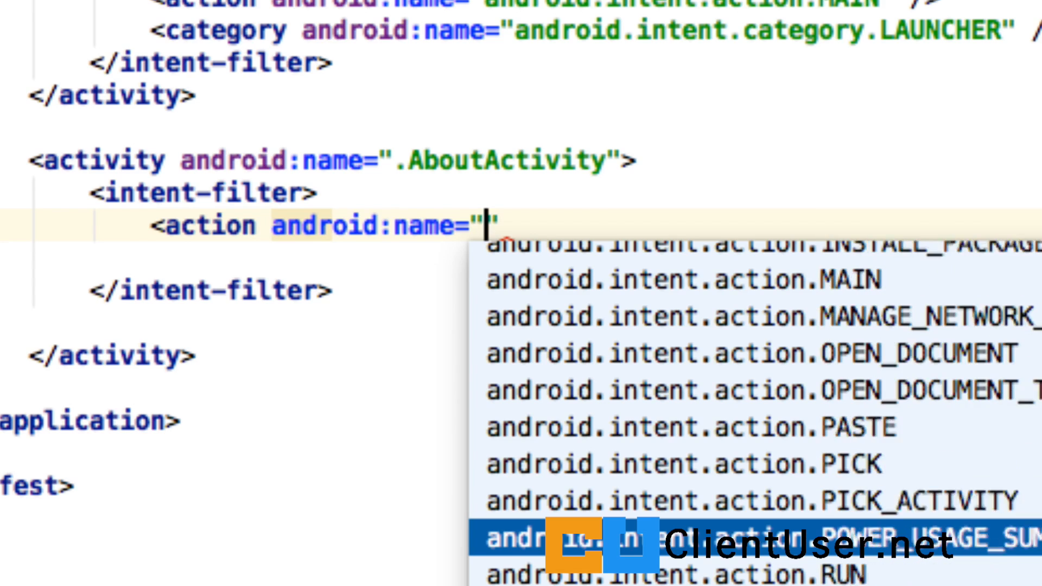
scroll(down, 3)
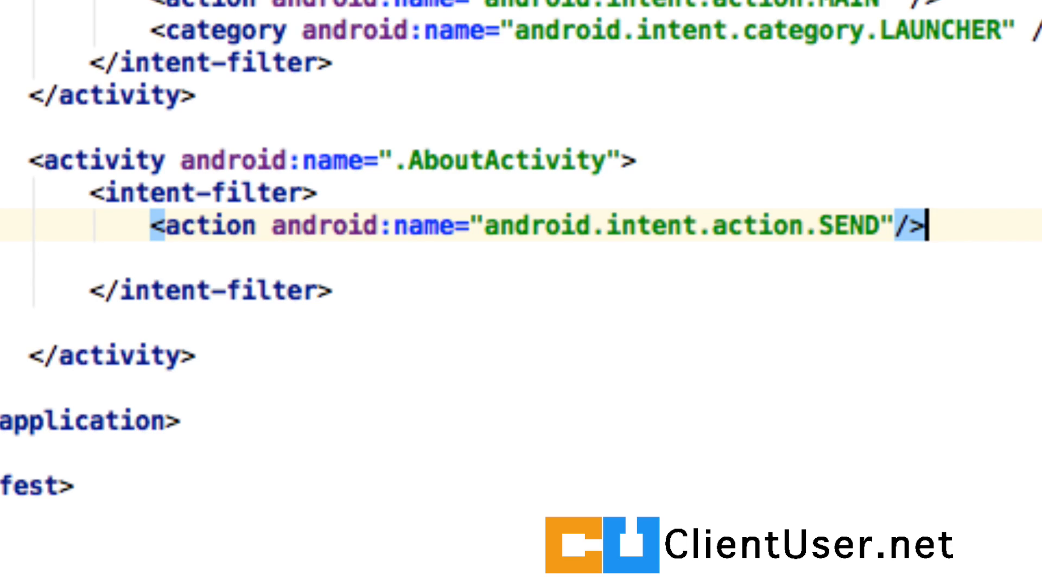
key(Return)
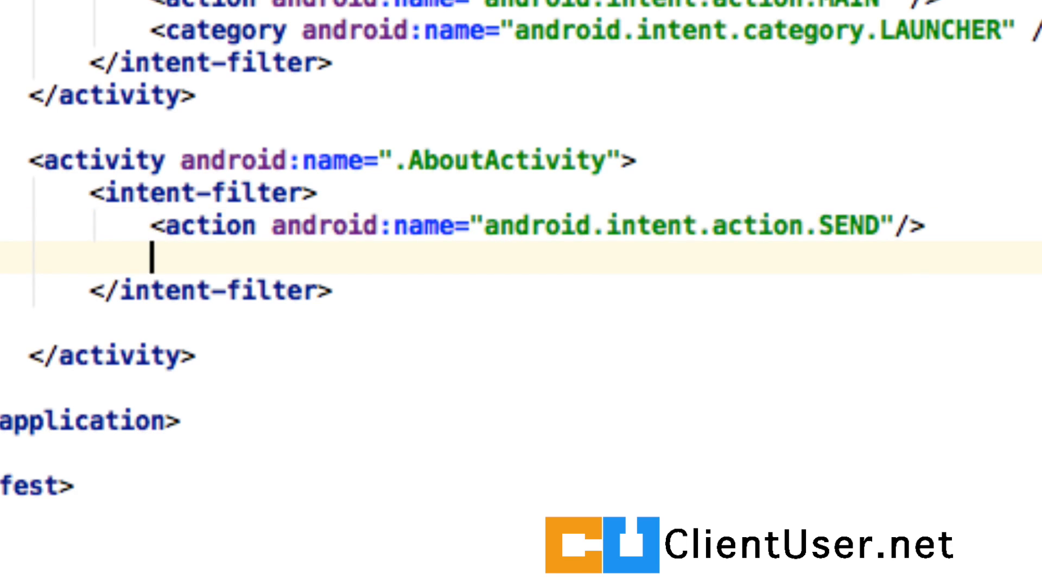
text(<car)
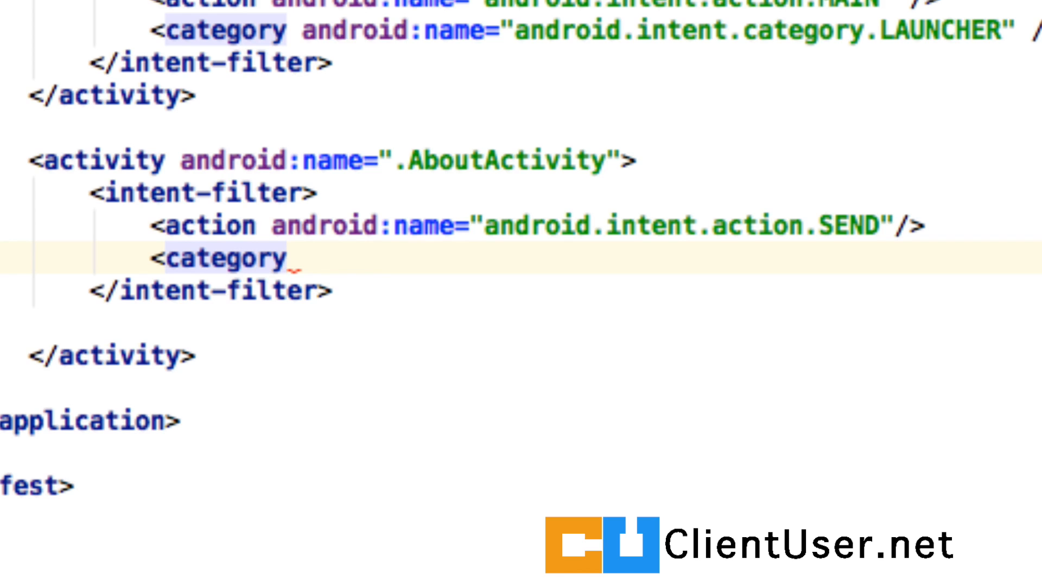
- Finish the android.intent.category.DEFAULT category tag and select SEND in the action line
text(android:name=")
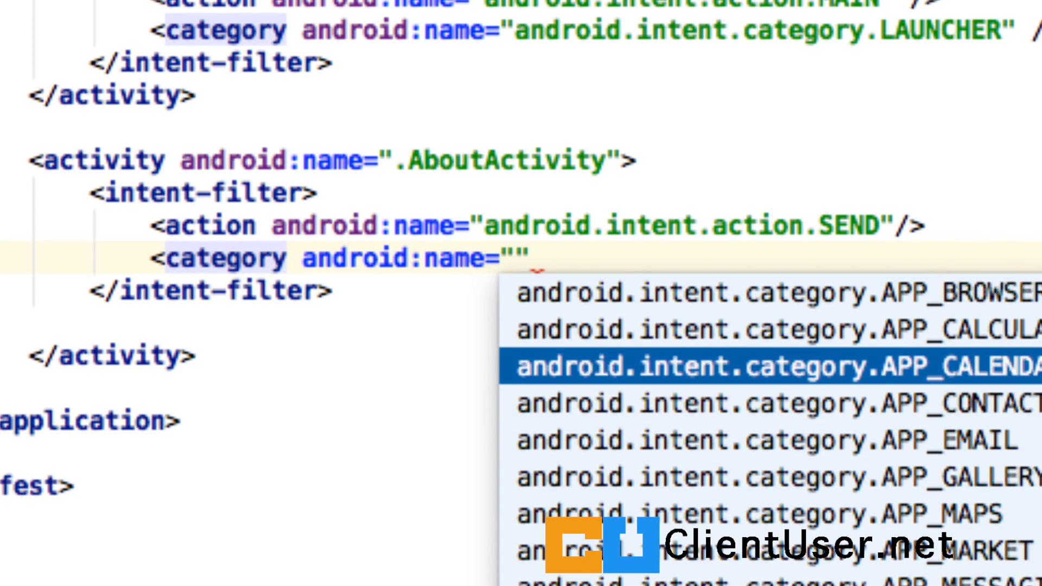
scroll(up, 3)
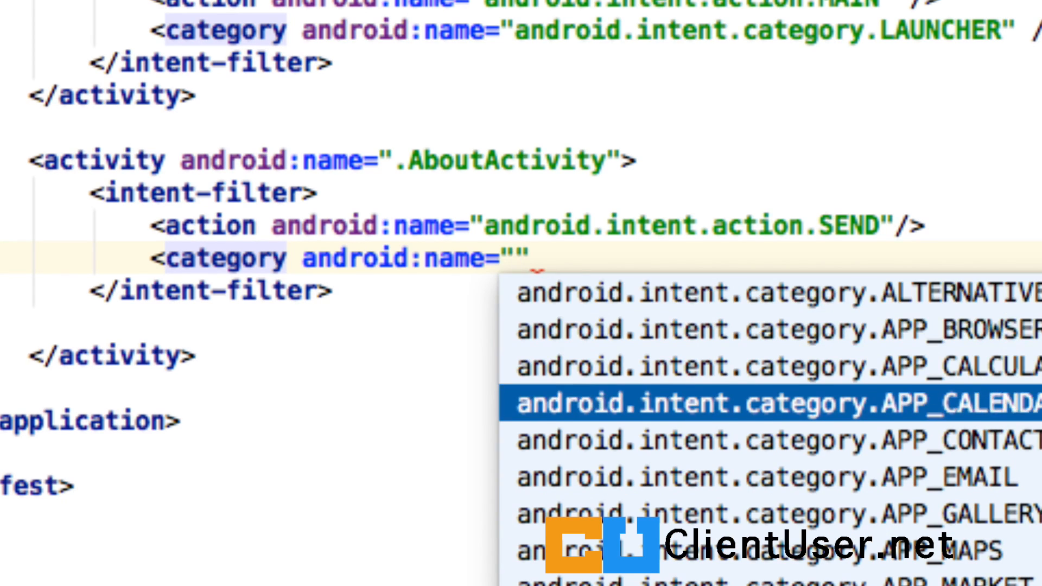
scroll(down, 3)
text(android.intent.category.DEFAULT)
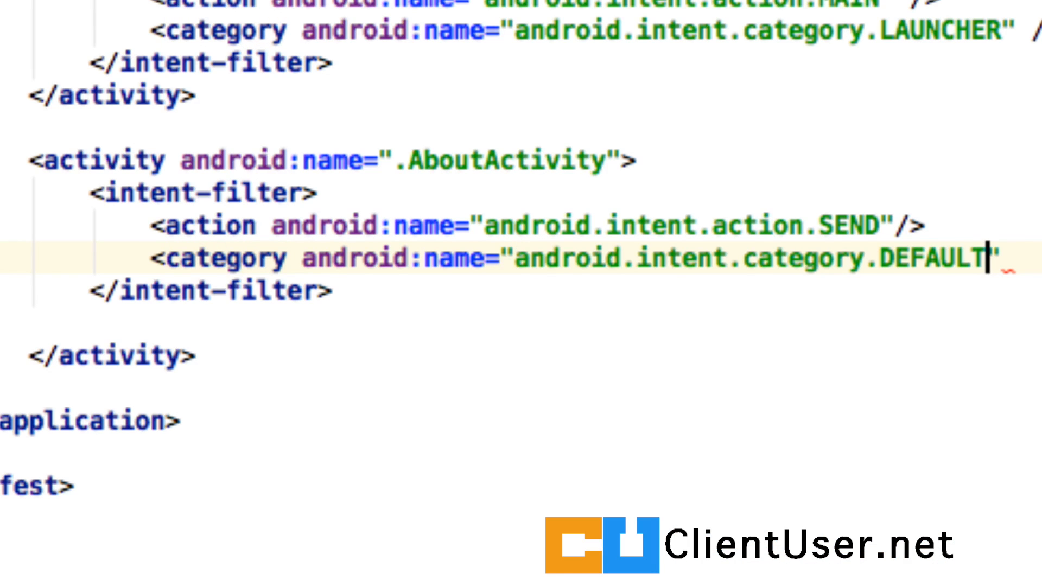
text(/>)
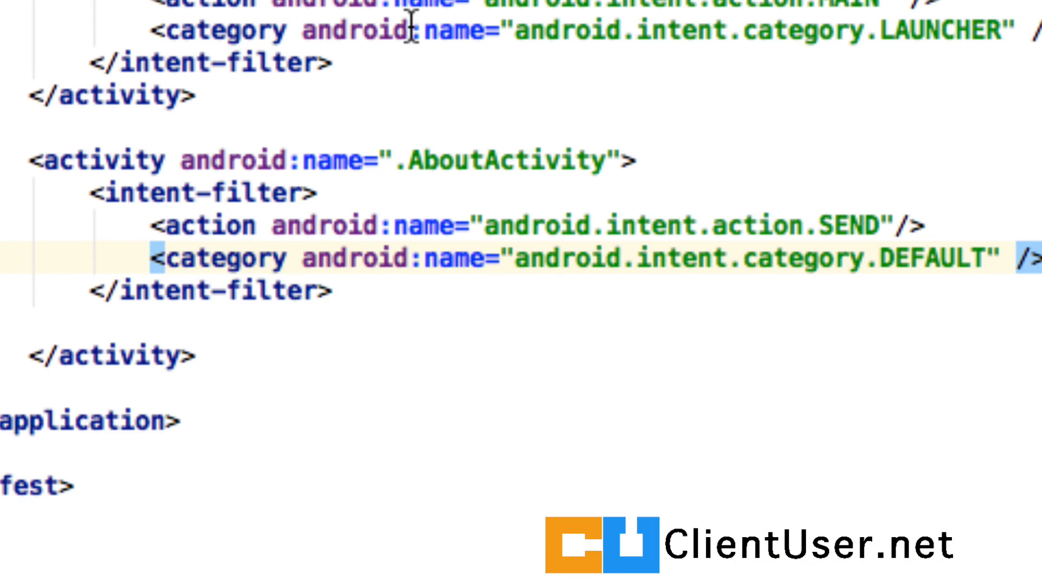
mouse_move(826, 206)
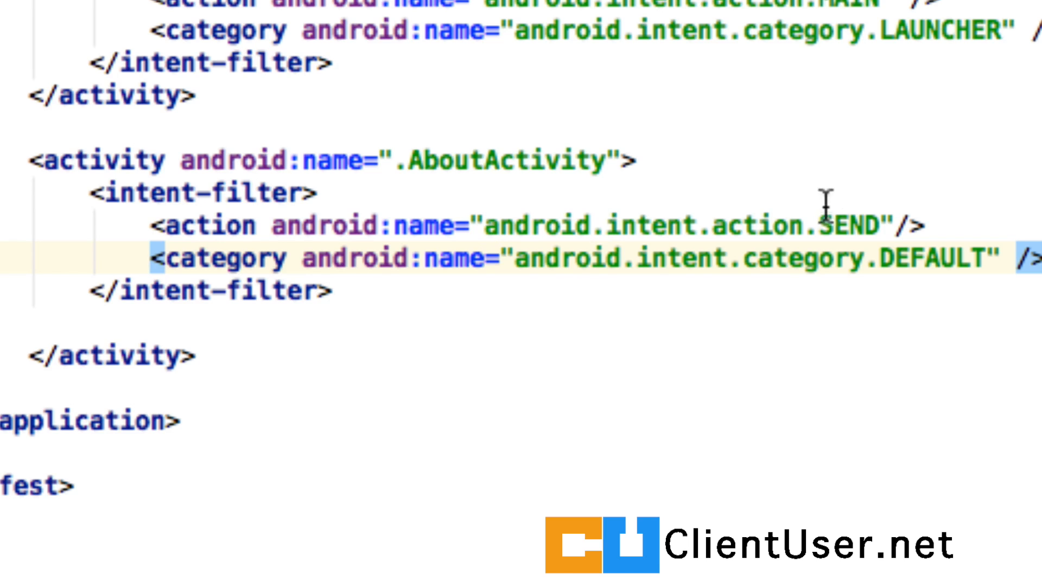
double_click(850, 225)
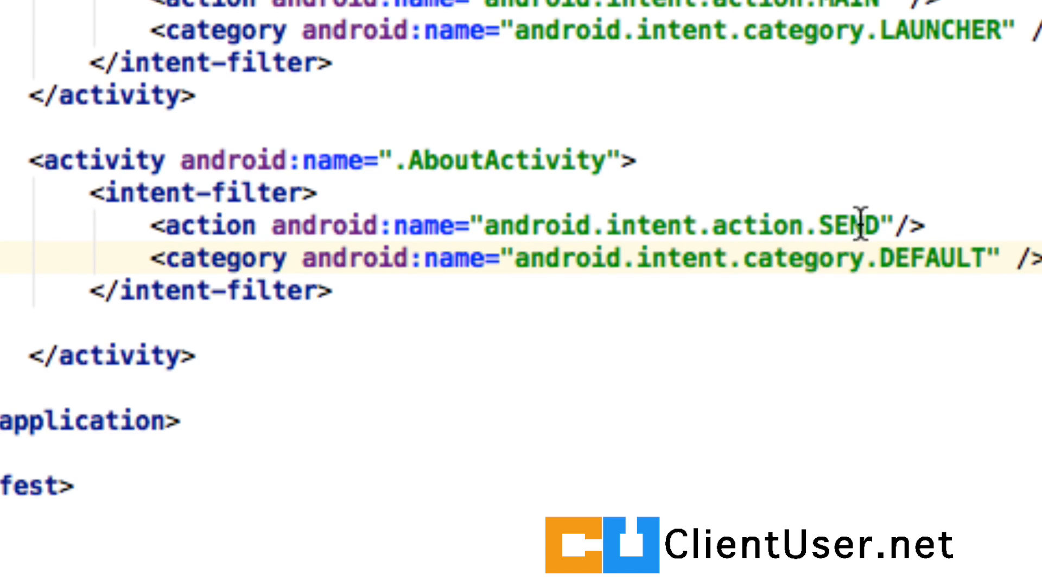
double_click(764, 226)
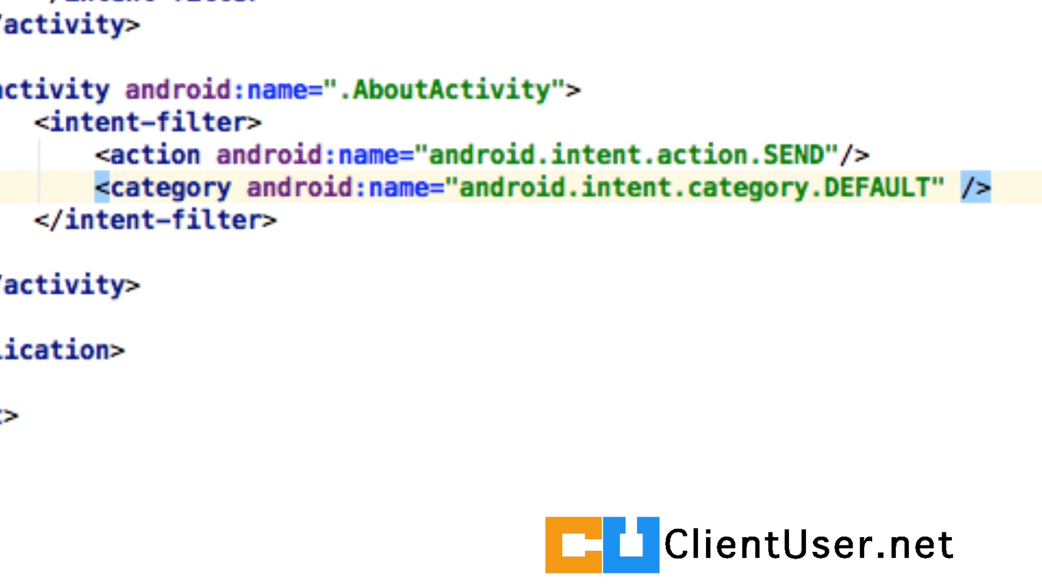
- Type <data android:mimeType="text/plain"/> below the DEFAULT category line
double_click(791, 154)
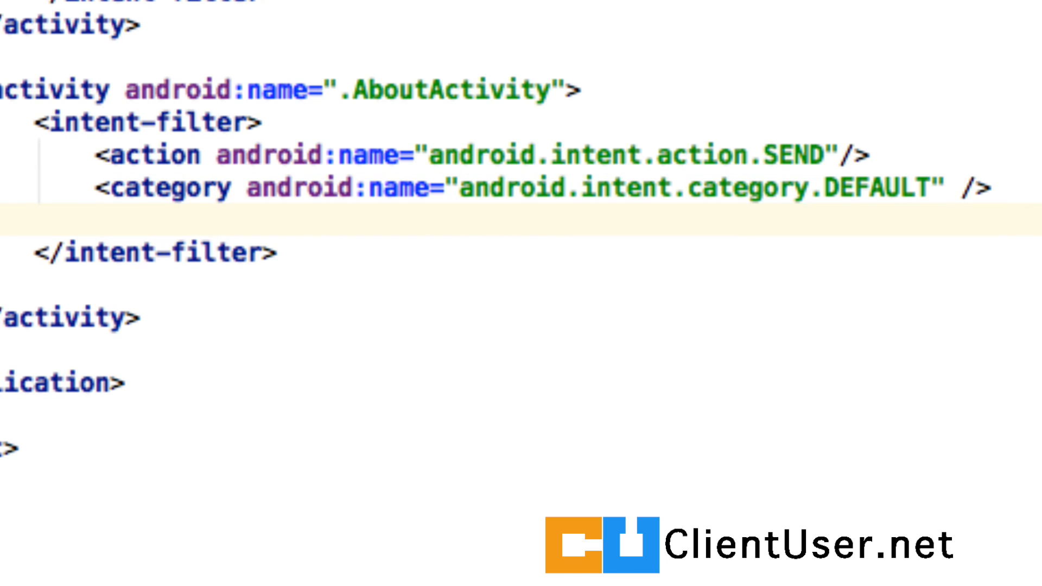
mouse_move(169, 26)
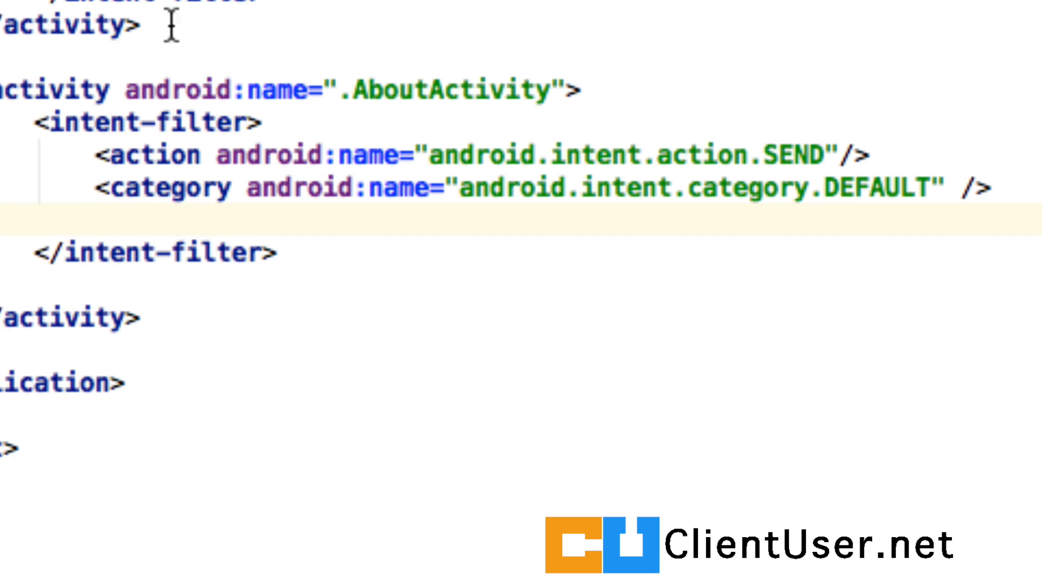
mouse_move(336, 89)
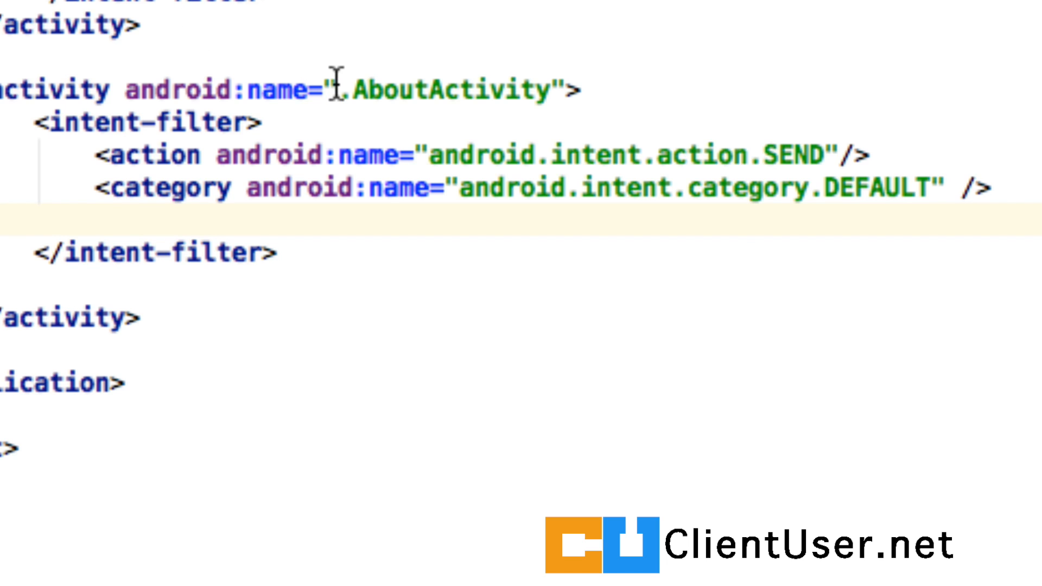
text(<data)
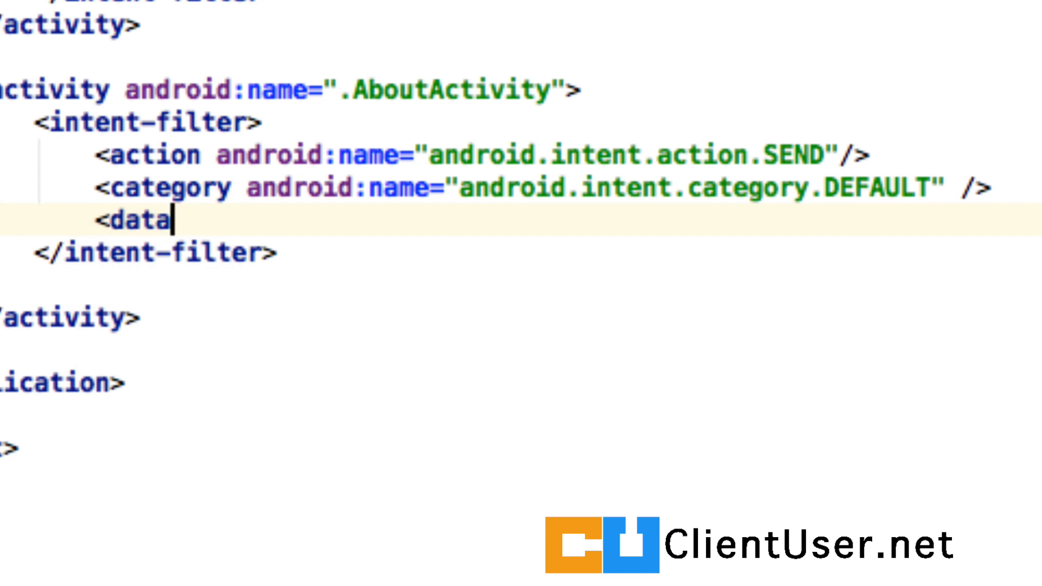
text(android:mimeType="te)
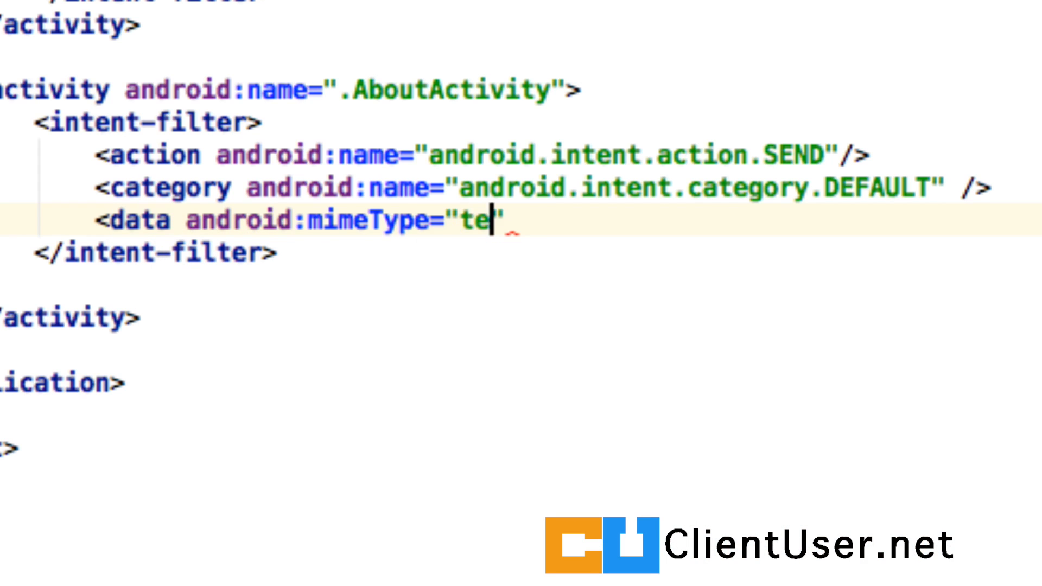
text(xt/pla)
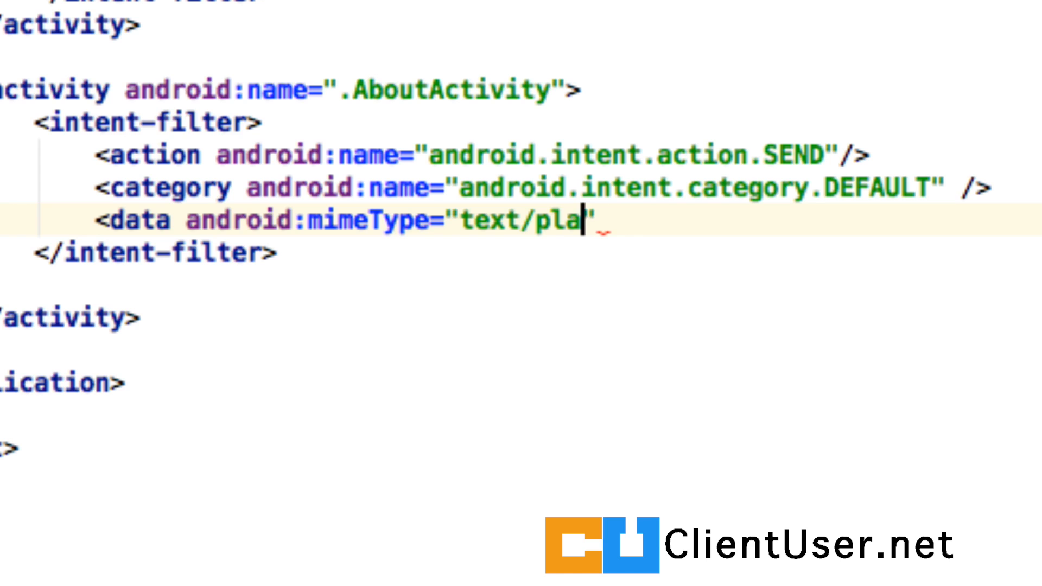
text(in)
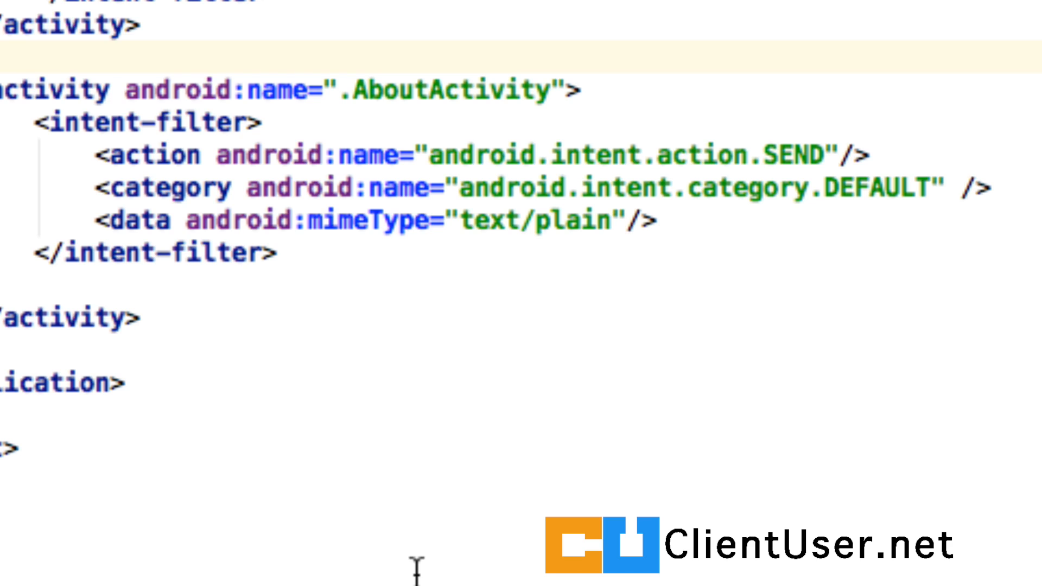
mouse_move(814, 306)
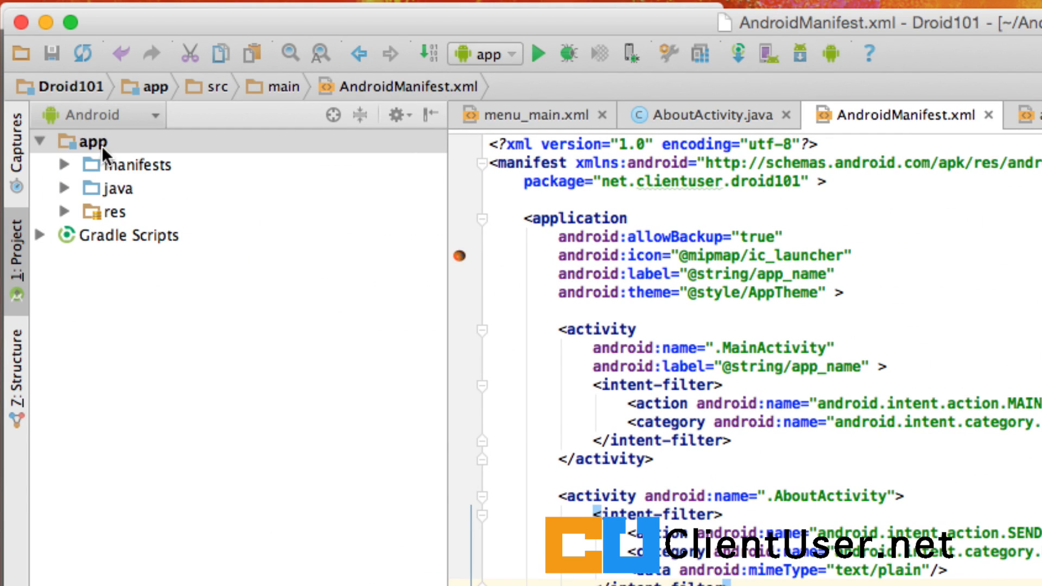
- Run the app module on the running Nexus 4 API 21 emulator
click(91, 141)
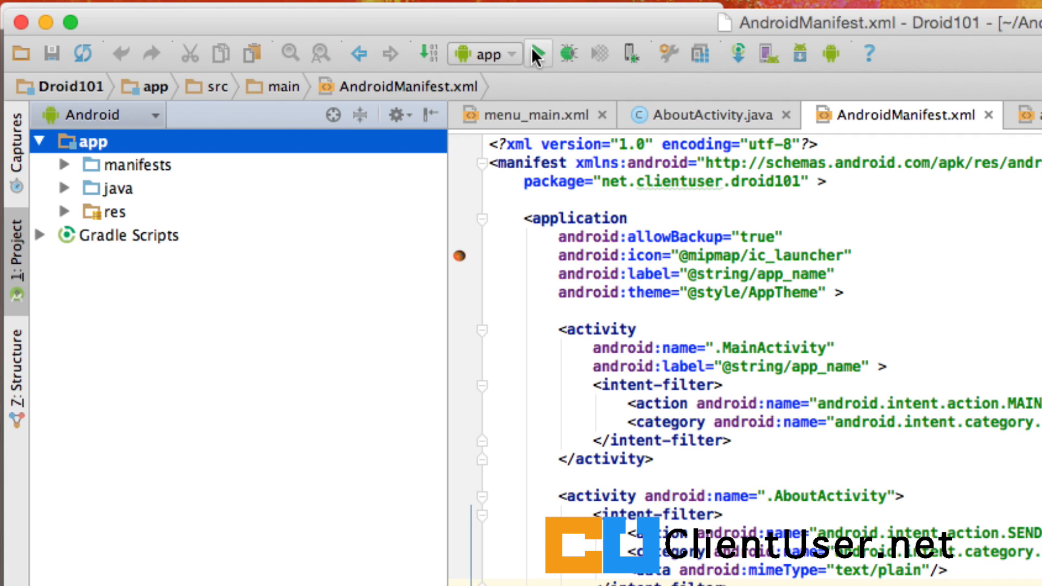
click(539, 55)
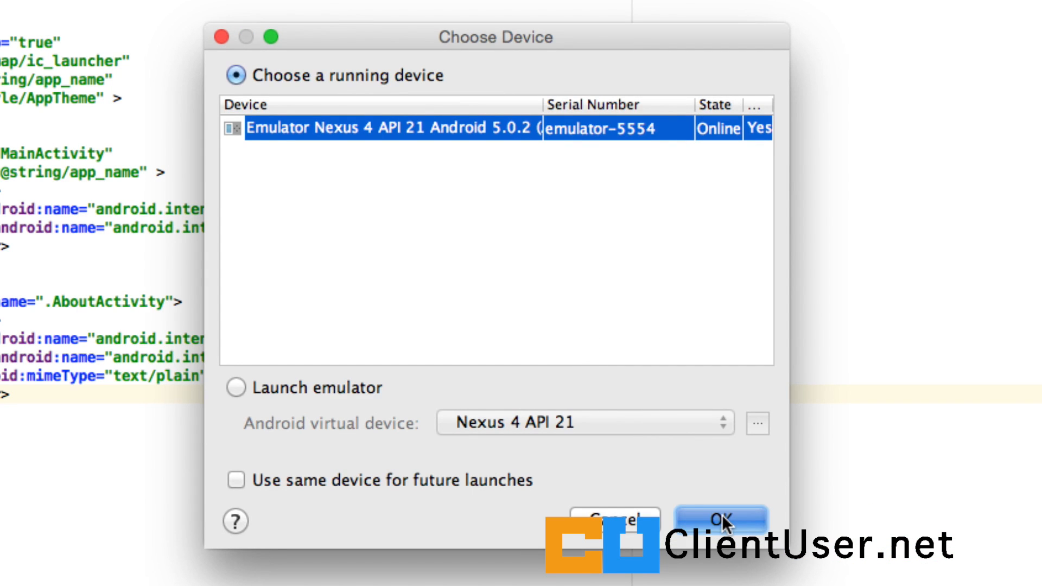
click(722, 519)
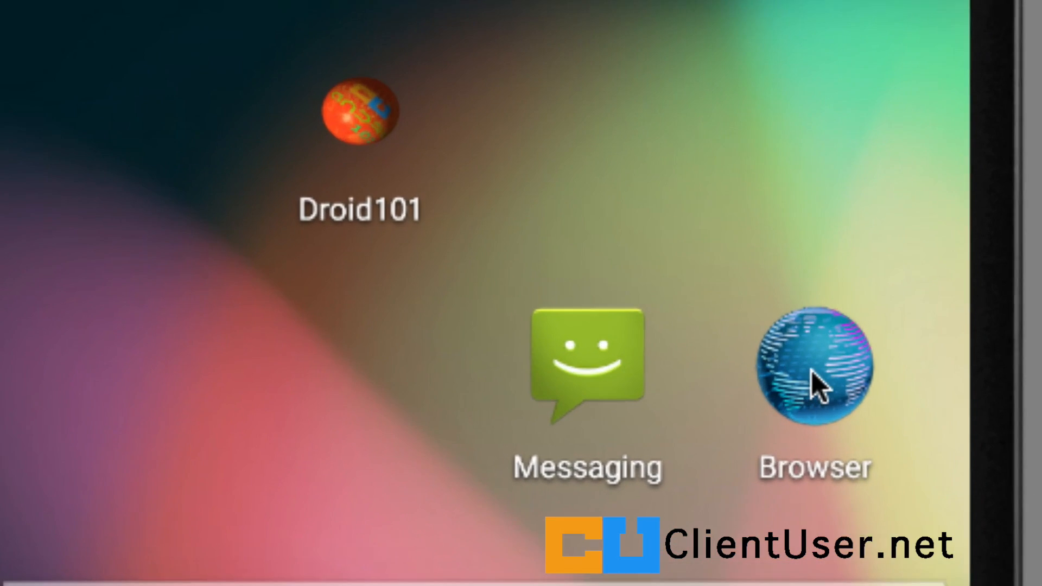
- Load clientuser.net in the emulator's Browser and open the page's overflow menu
click(814, 367)
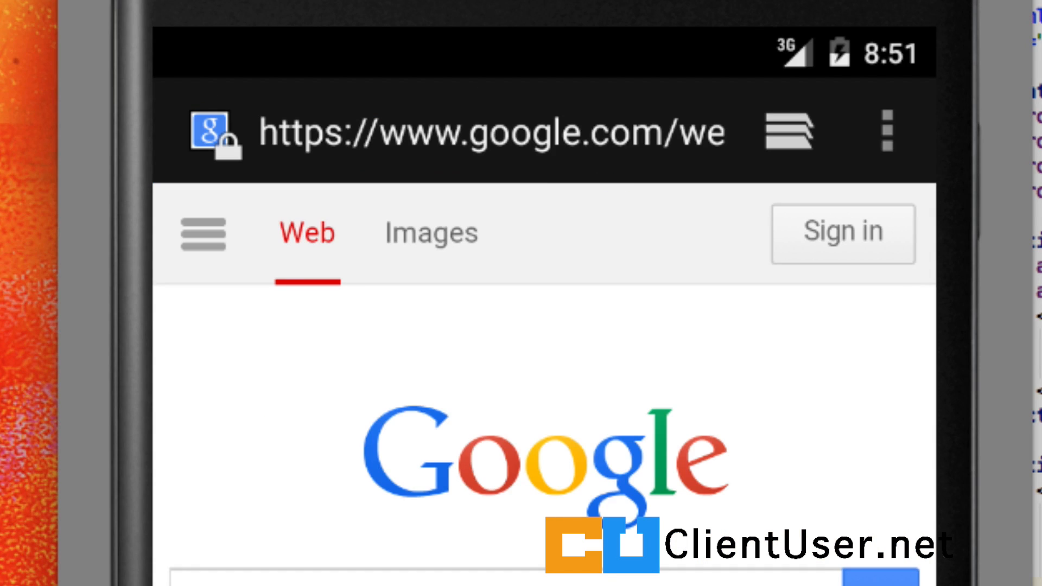
click(486, 131)
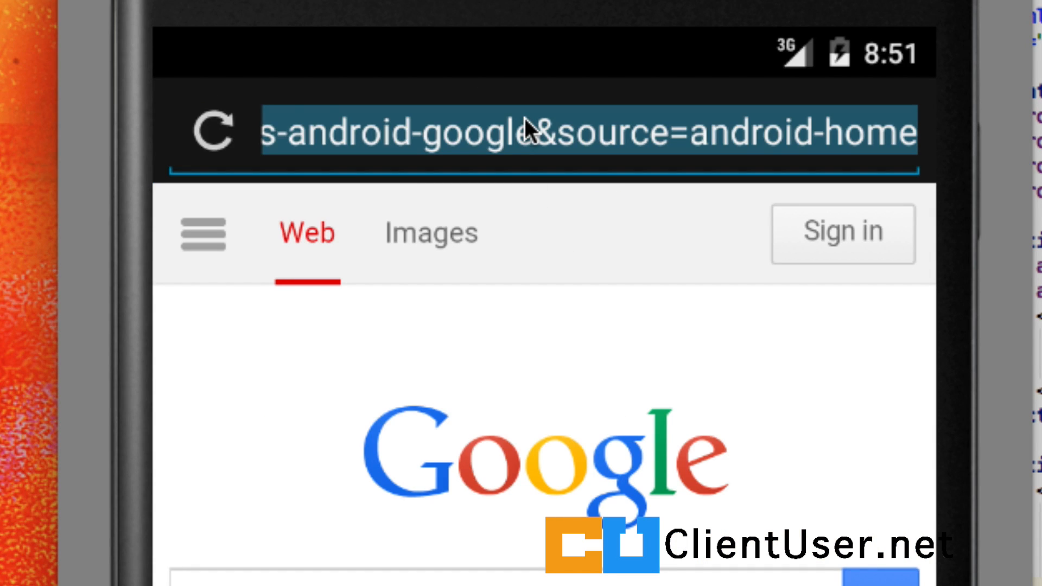
text(clie)
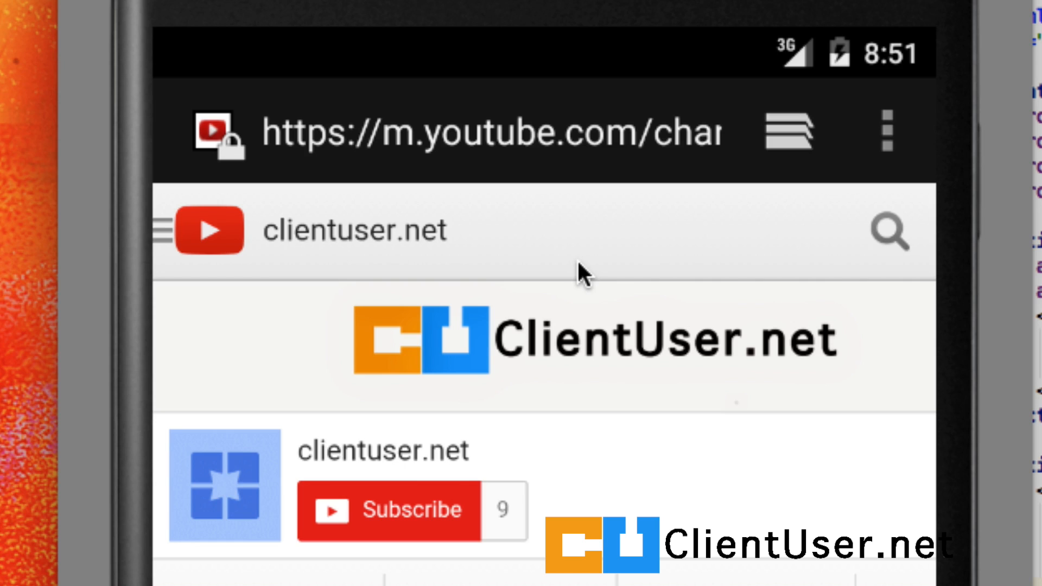
mouse_move(887, 130)
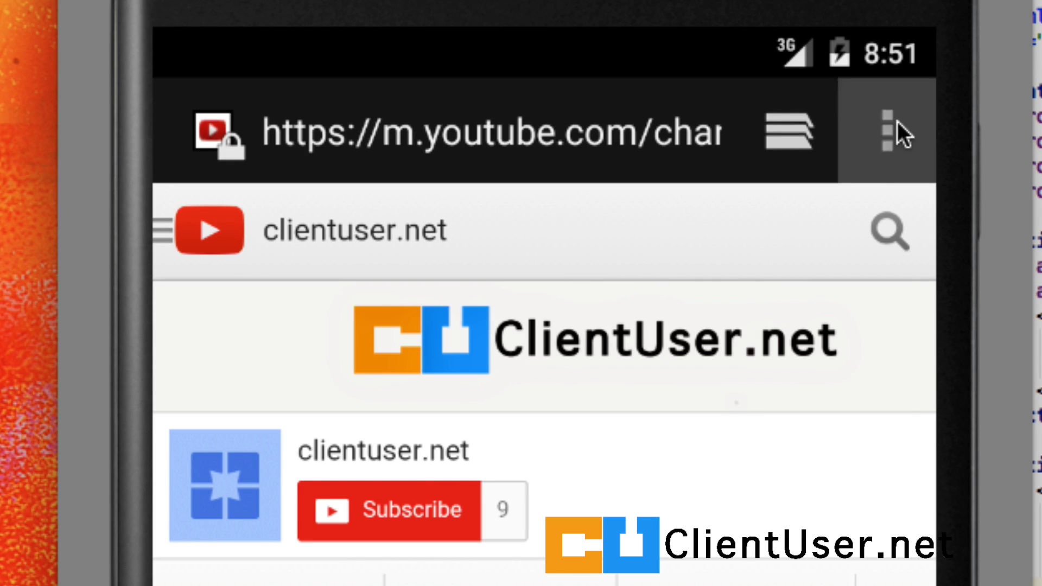
click(888, 131)
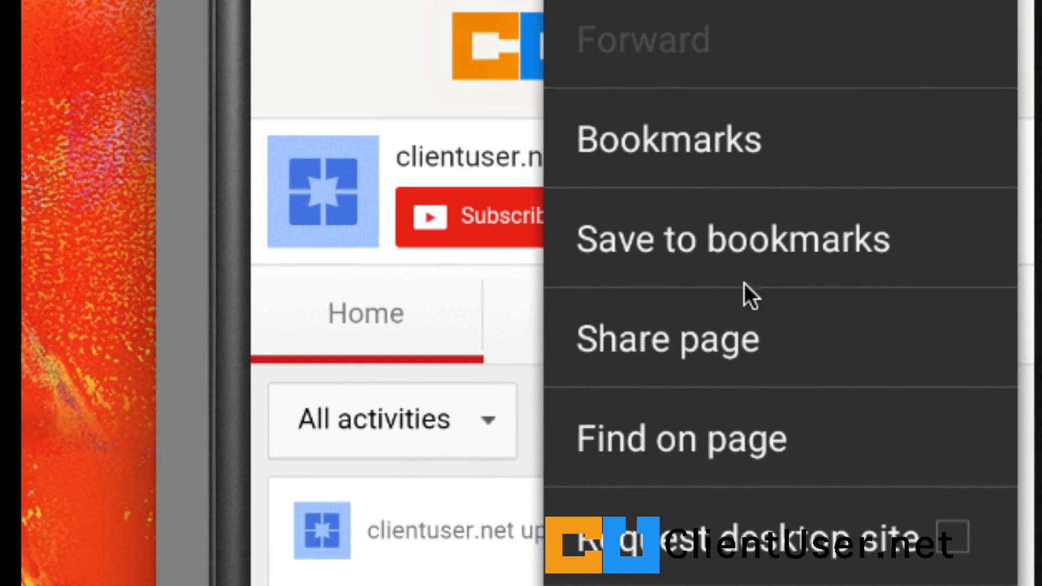